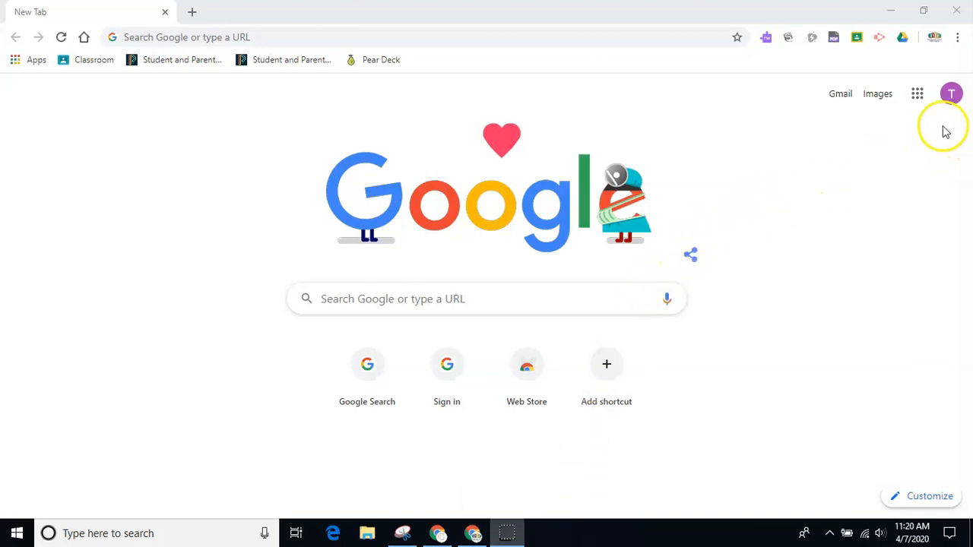
{"action": "mouse_move", "coordinate": [73, 68]}
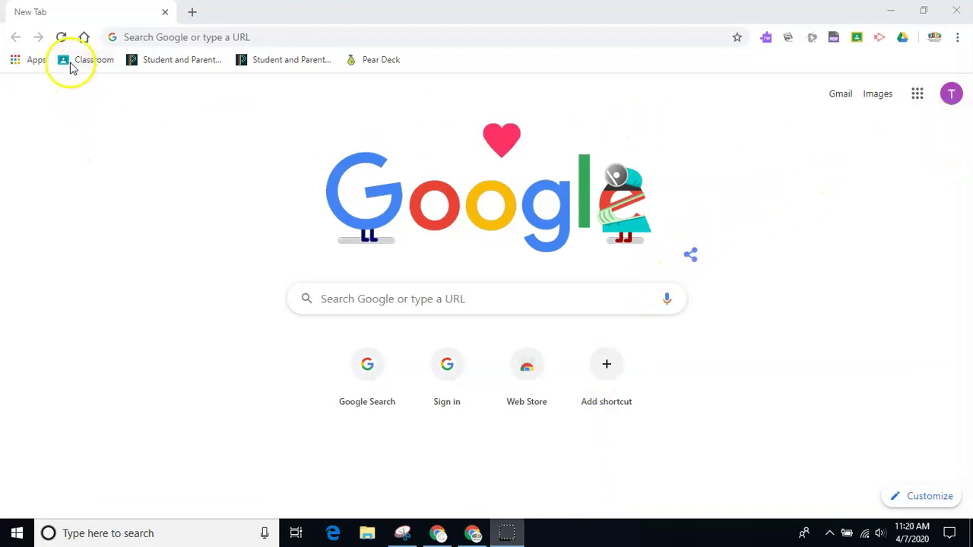
- Load classroom.google.com from the Classroom bookmark to show the three enrolled classes
{"action": "left_click", "coordinate": [94, 59]}
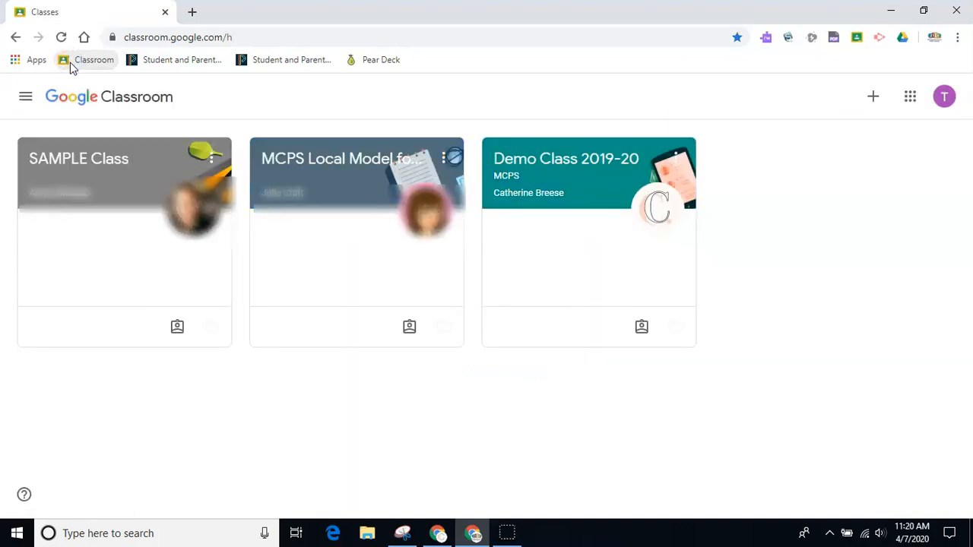
{"action": "mouse_move", "coordinate": [565, 158]}
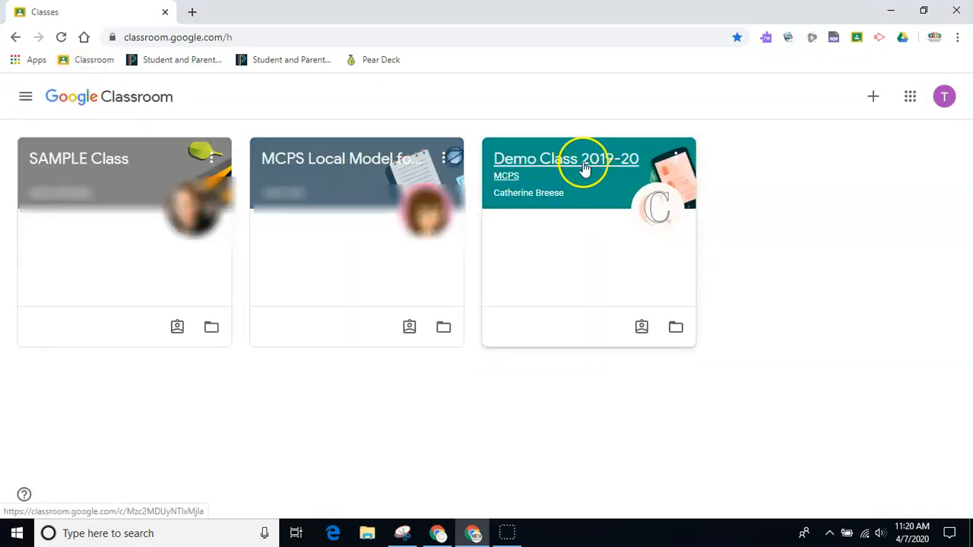
- Enter Demo Class 2019-20 and scroll down and back up through its Stream
{"action": "left_click", "coordinate": [566, 159]}
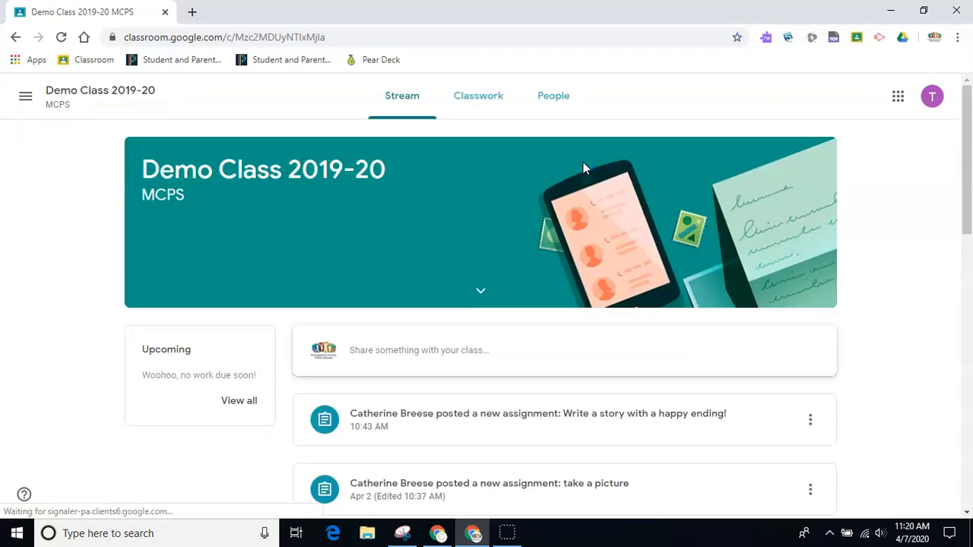
{"action": "mouse_move", "coordinate": [900, 274]}
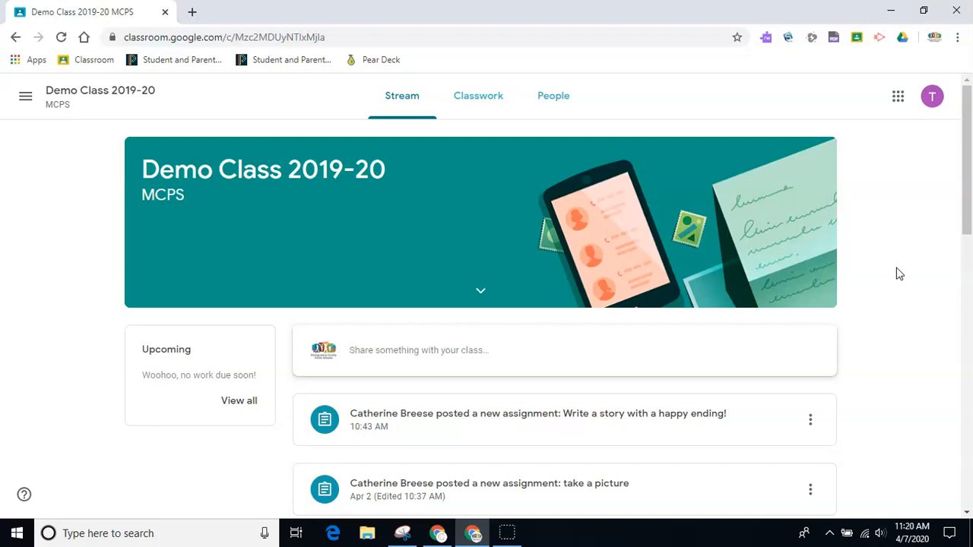
{"action": "scroll", "scroll_direction": "down", "scroll_amount": 3}
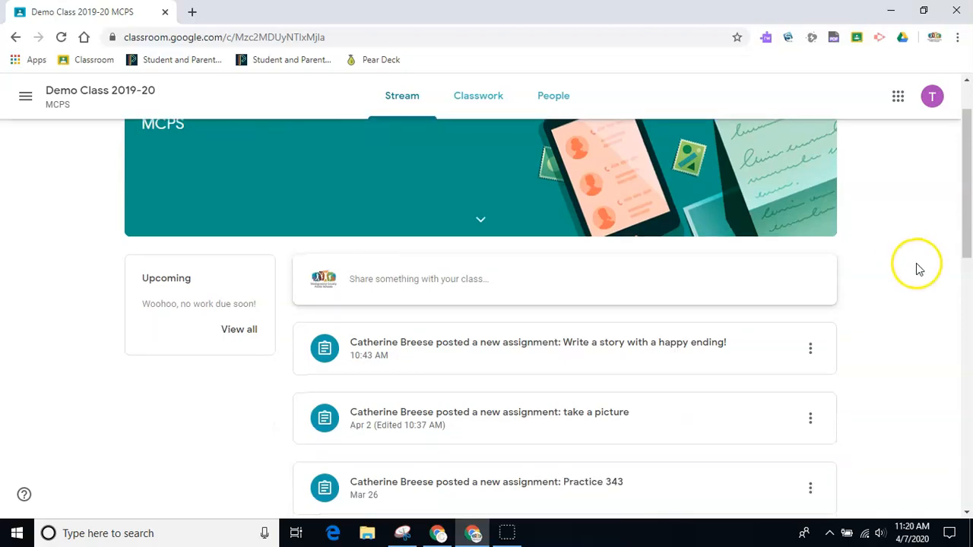
{"action": "scroll", "scroll_direction": "down", "scroll_amount": 3}
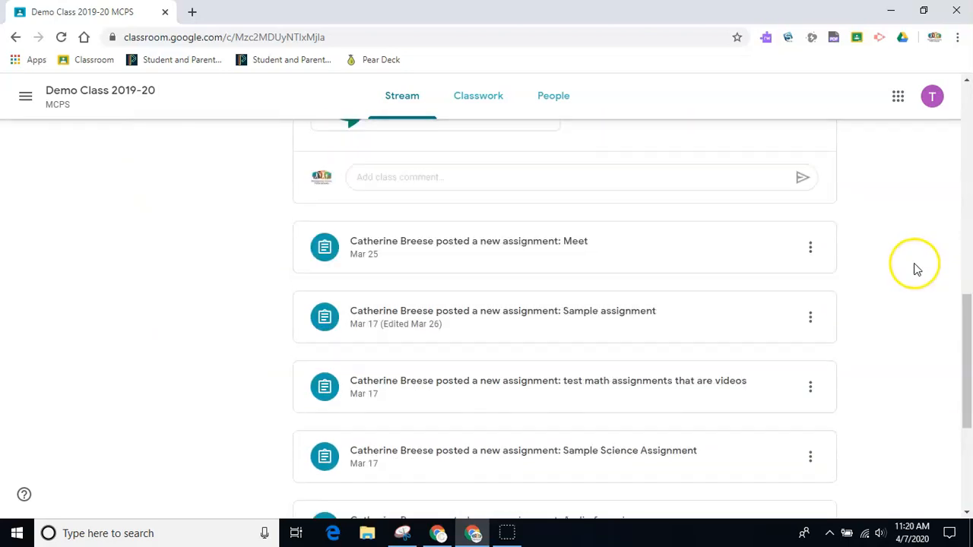
{"action": "scroll", "scroll_direction": "up", "scroll_amount": 3}
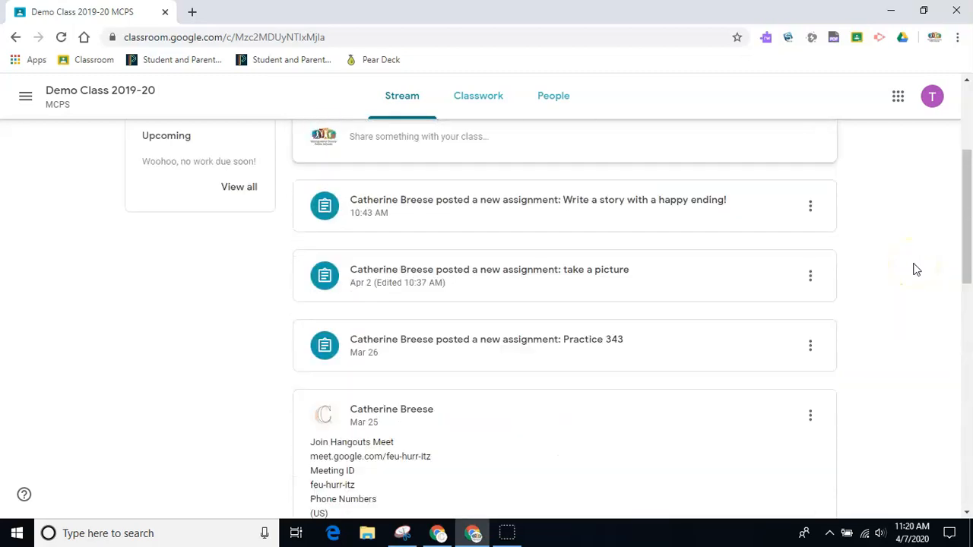
{"action": "scroll", "scroll_direction": "up", "scroll_amount": 3}
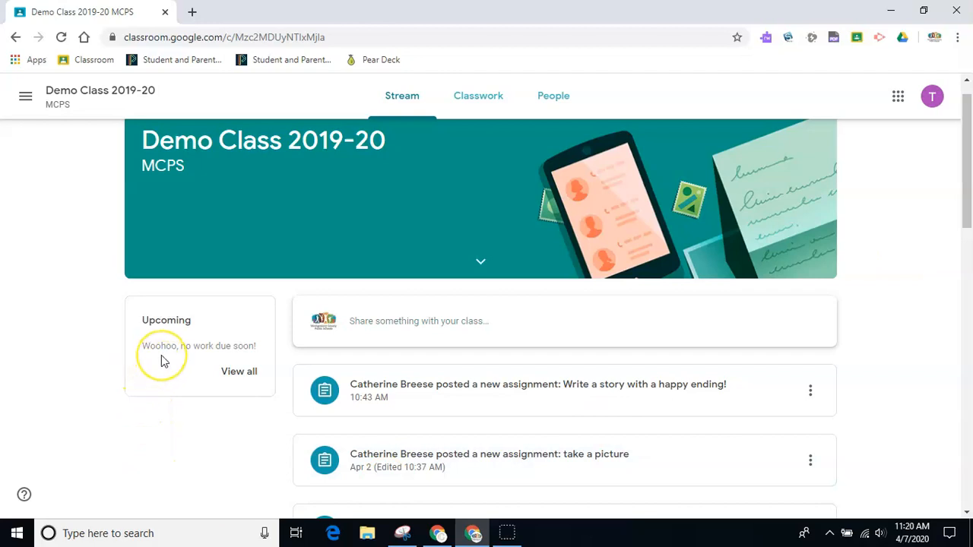
{"action": "mouse_move", "coordinate": [161, 358]}
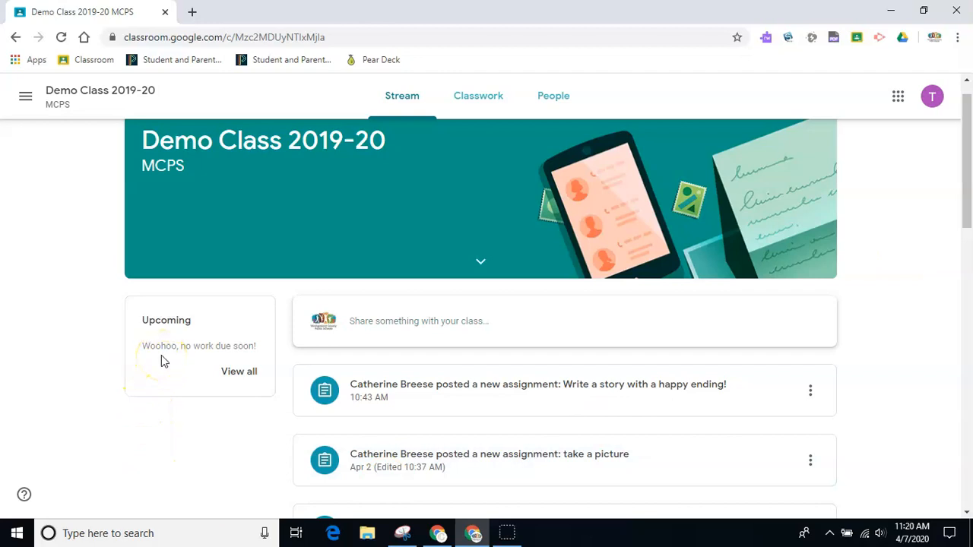
{"action": "mouse_move", "coordinate": [245, 395]}
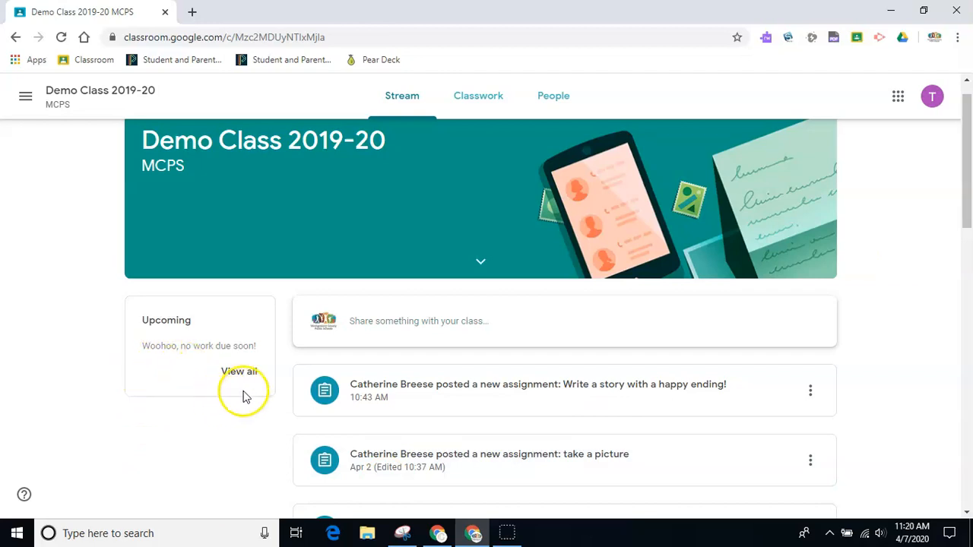
{"action": "mouse_move", "coordinate": [238, 372]}
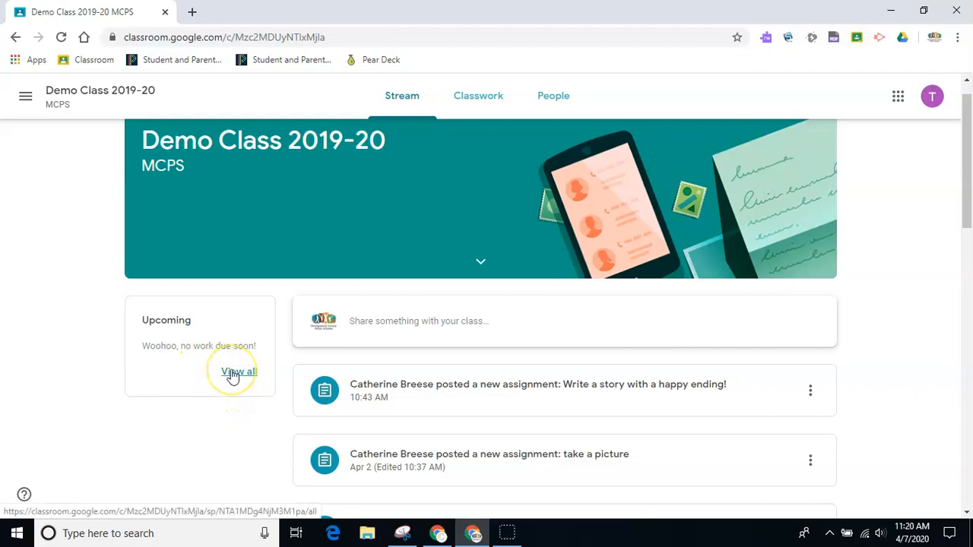
- Use View all under Upcoming to list Demo Class 2019-20 work with Missing and Turned in statuses
{"action": "left_click", "coordinate": [239, 372]}
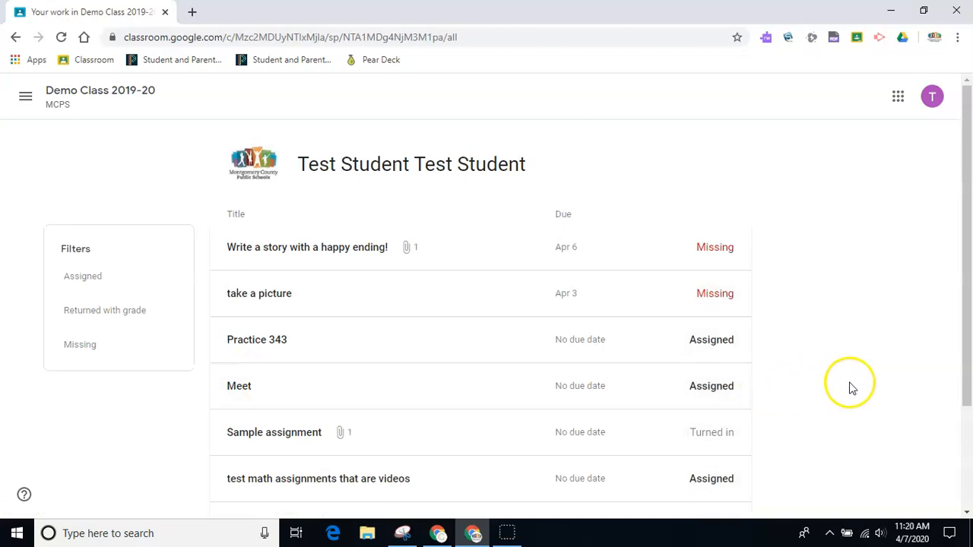
{"action": "mouse_move", "coordinate": [884, 393]}
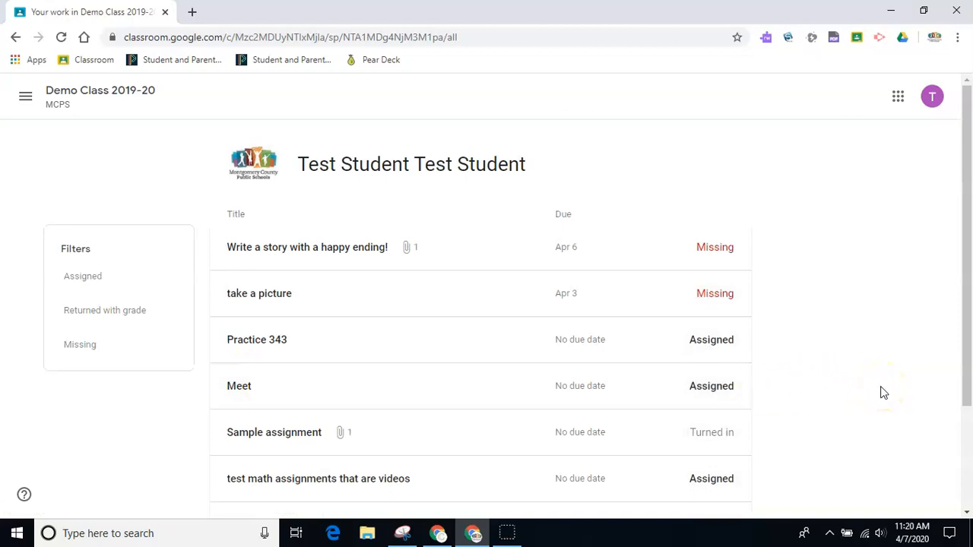
{"action": "mouse_move", "coordinate": [788, 308]}
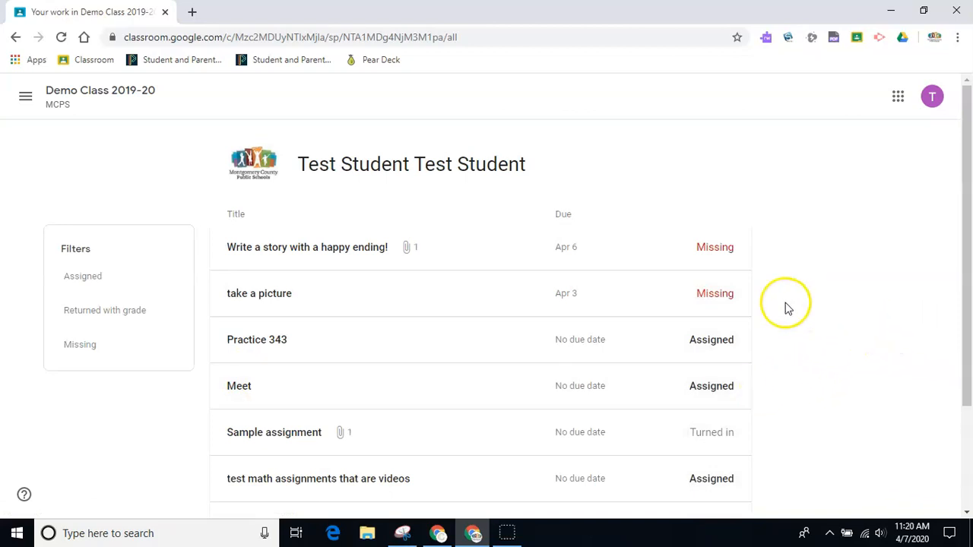
{"action": "mouse_move", "coordinate": [585, 262]}
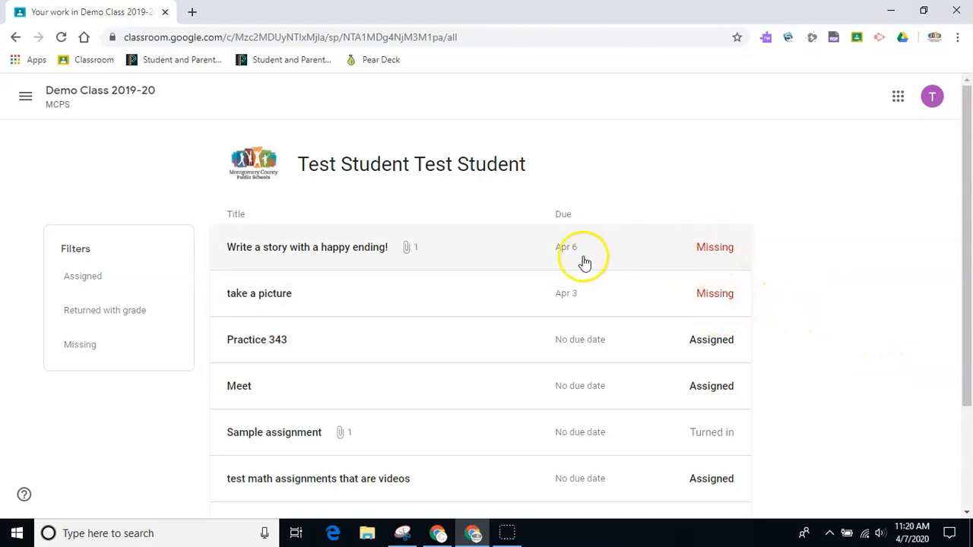
{"action": "mouse_move", "coordinate": [580, 308]}
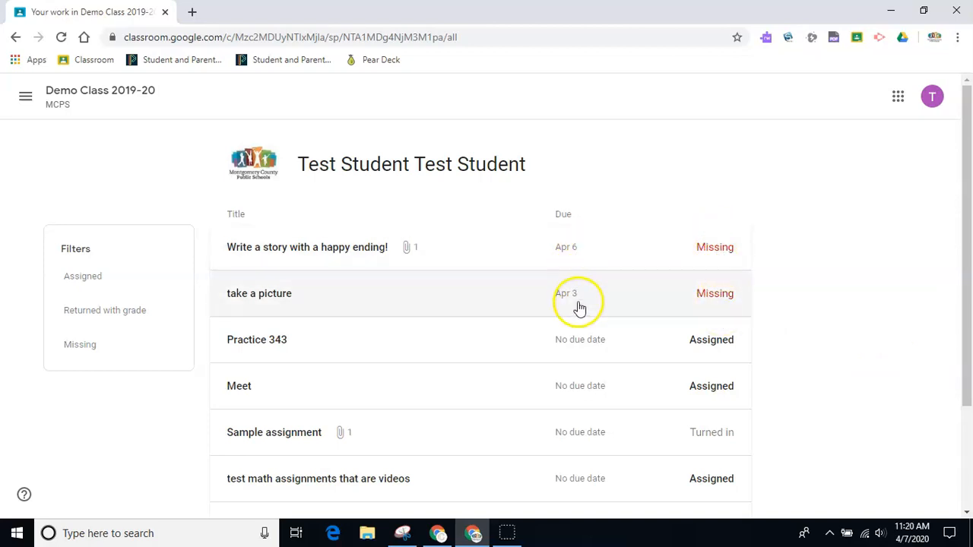
{"action": "mouse_move", "coordinate": [580, 308]}
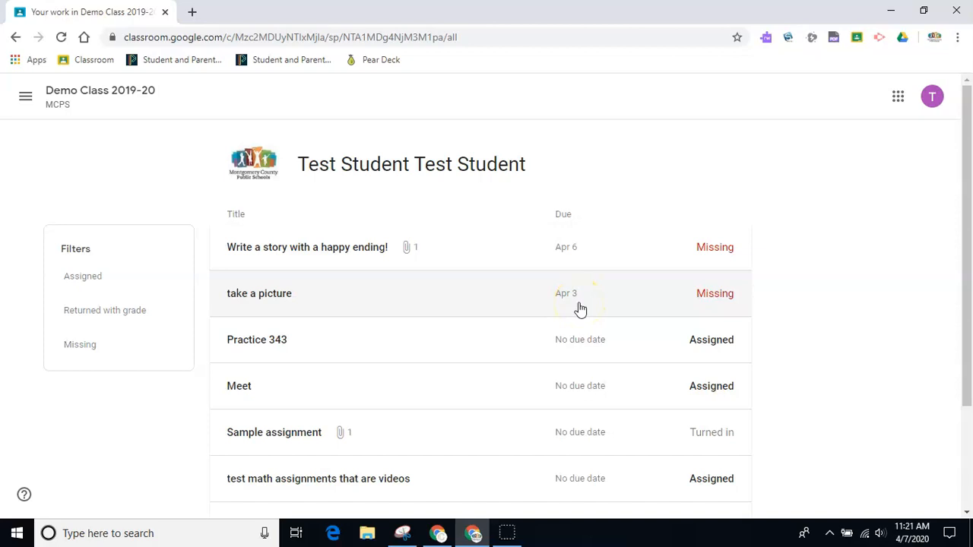
{"action": "mouse_move", "coordinate": [566, 308]}
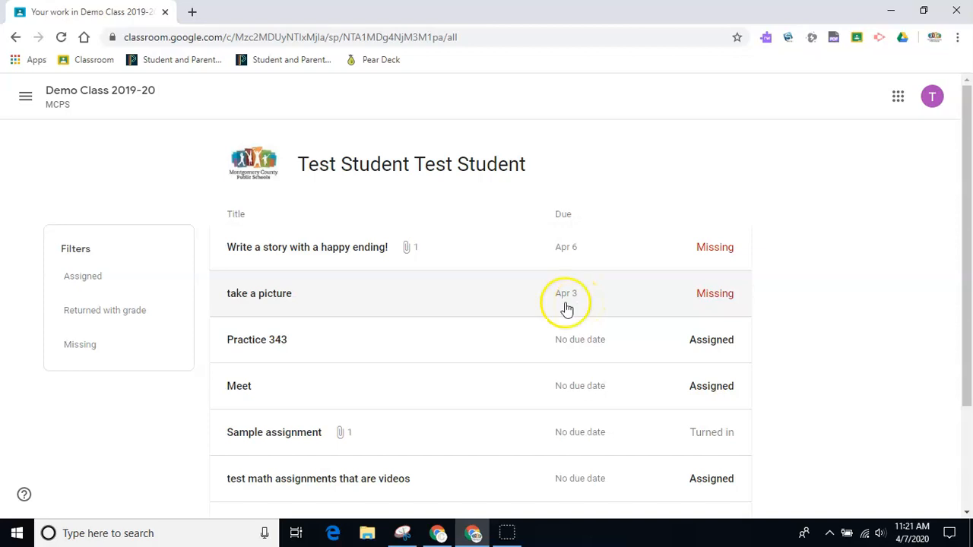
{"action": "mouse_move", "coordinate": [86, 318]}
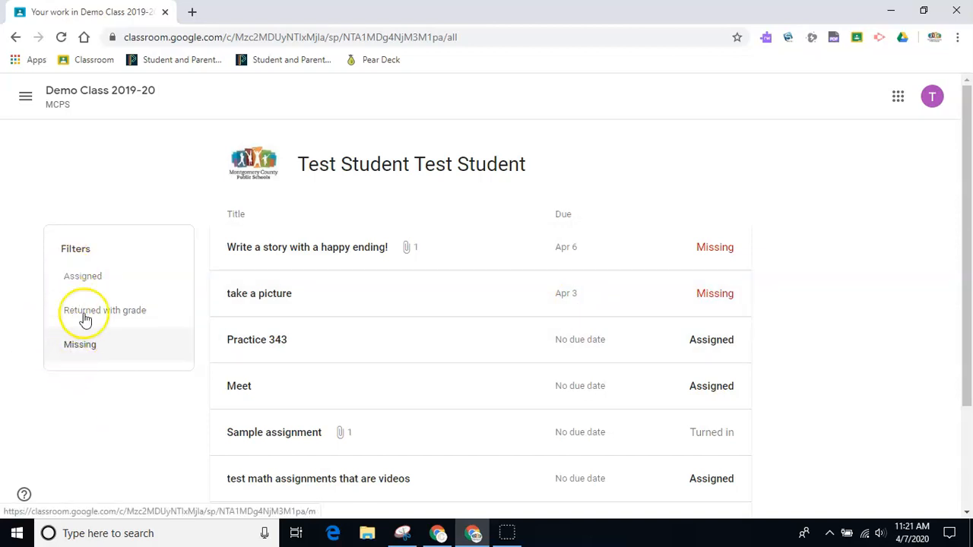
{"action": "mouse_move", "coordinate": [82, 399]}
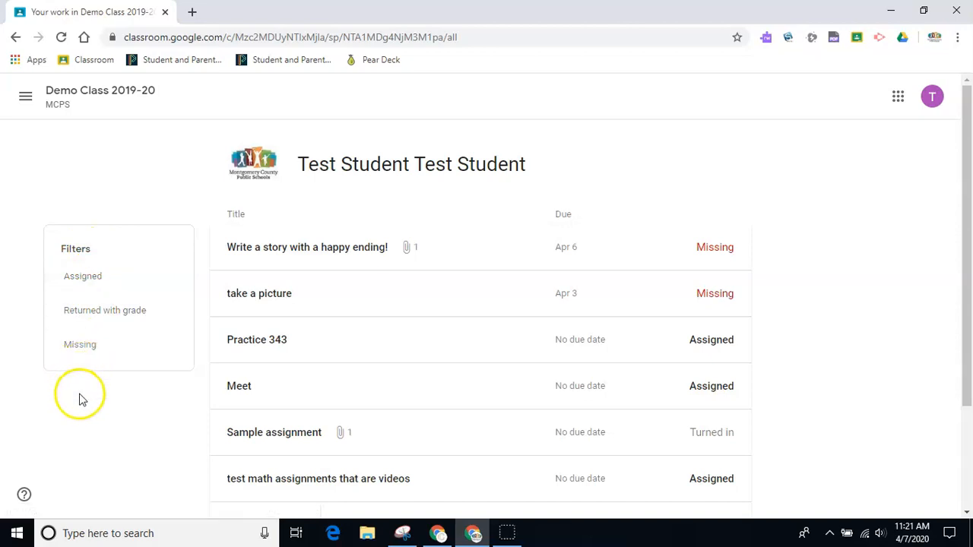
{"action": "mouse_move", "coordinate": [82, 276]}
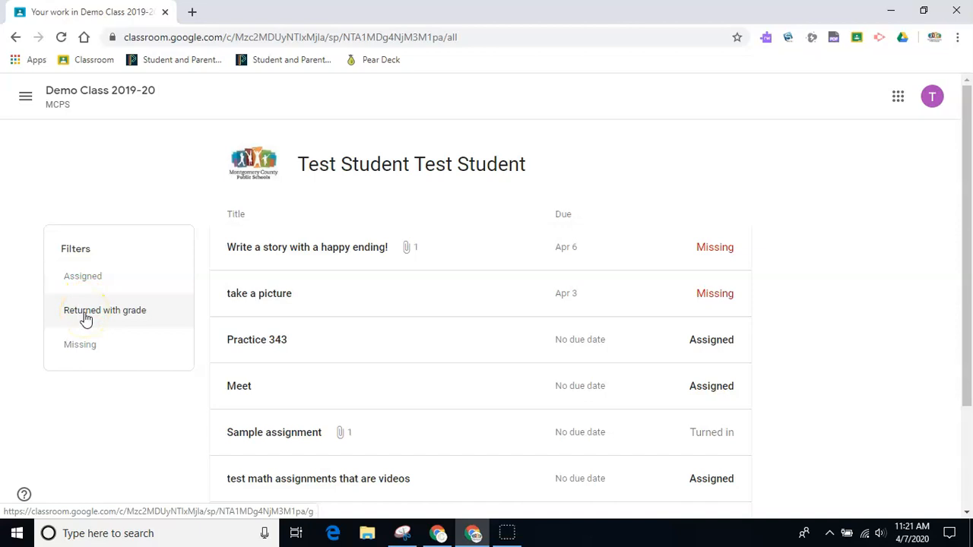
{"action": "mouse_move", "coordinate": [80, 344]}
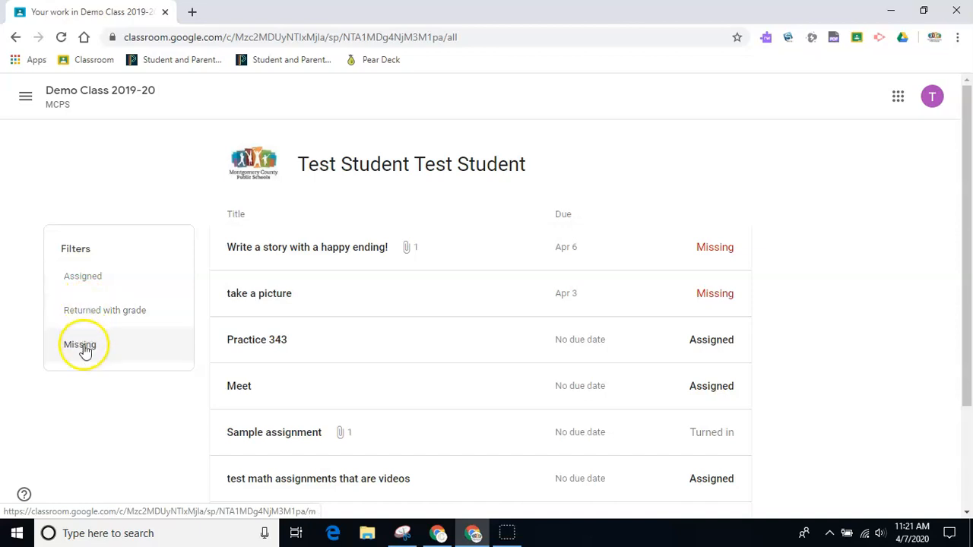
- Filter the work list to the two Missing assignments, then return to the full list
{"action": "left_click", "coordinate": [80, 344]}
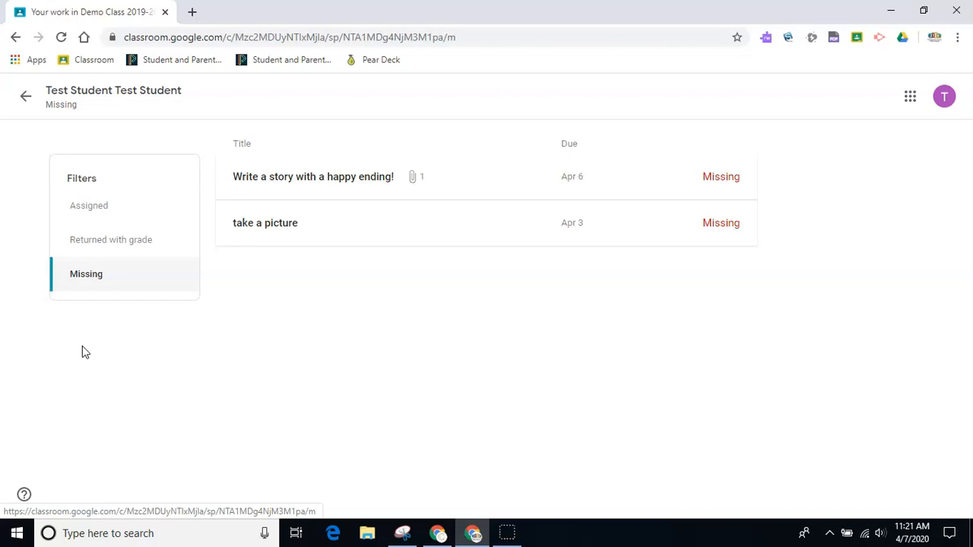
{"action": "mouse_move", "coordinate": [67, 184]}
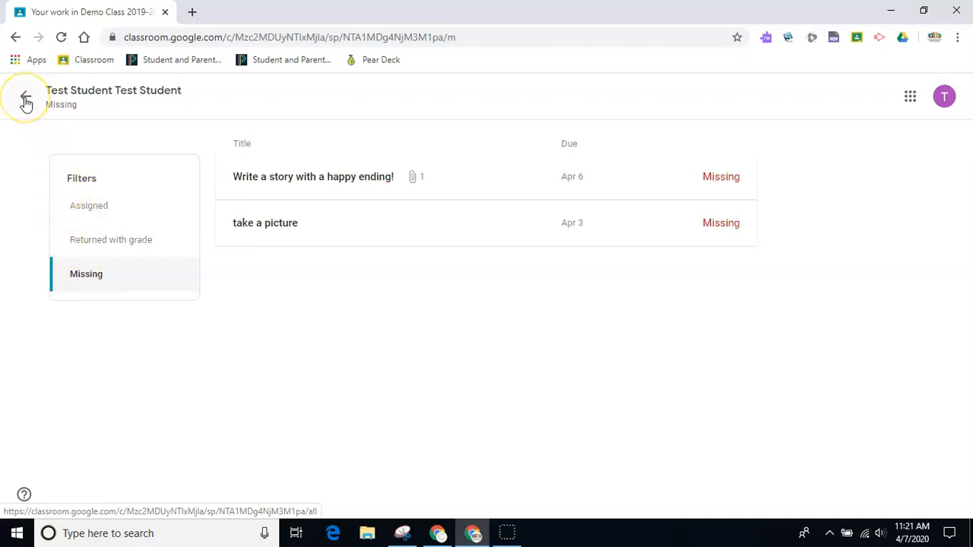
{"action": "left_click", "coordinate": [25, 99]}
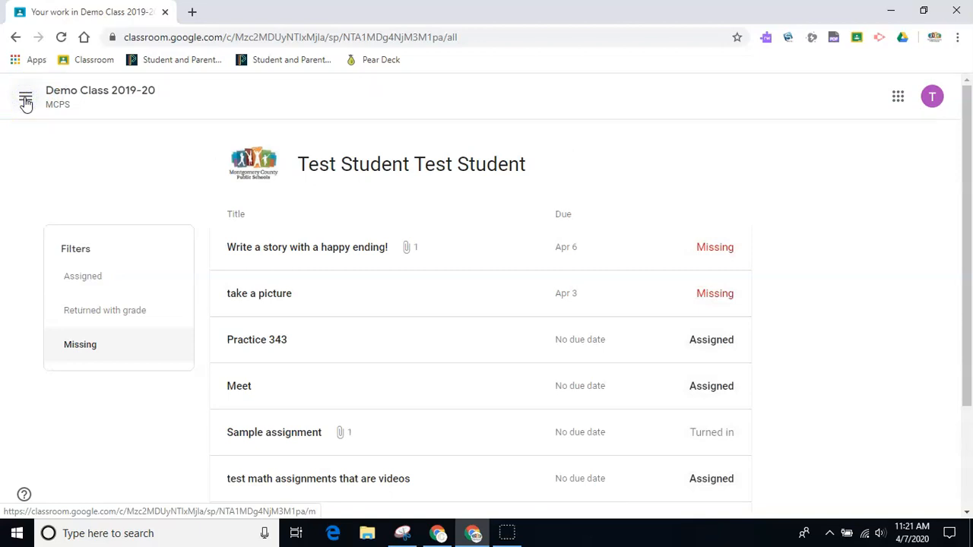
{"action": "left_click", "coordinate": [80, 345]}
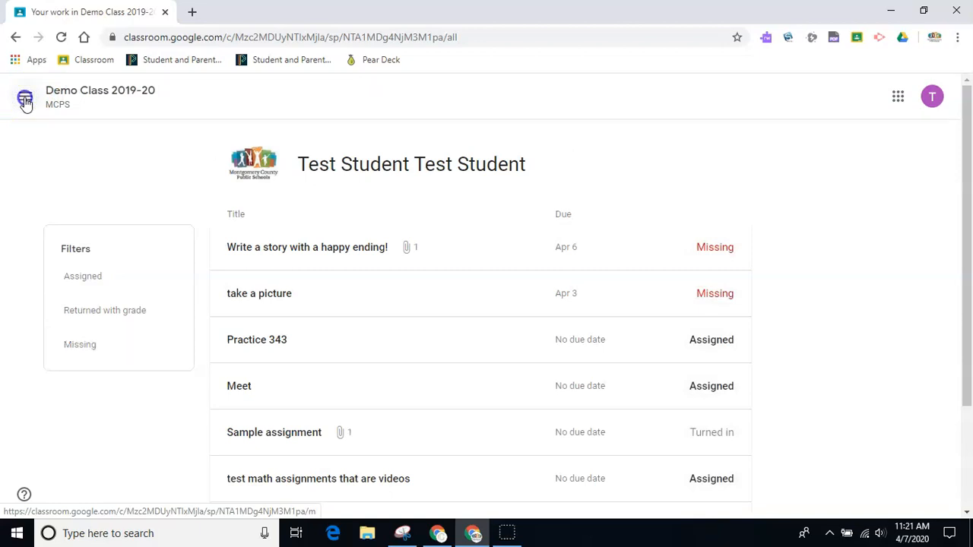
- Reopen the Demo Class 2019-20 Stream from the Enrolled classes menu
{"action": "left_click", "coordinate": [26, 98]}
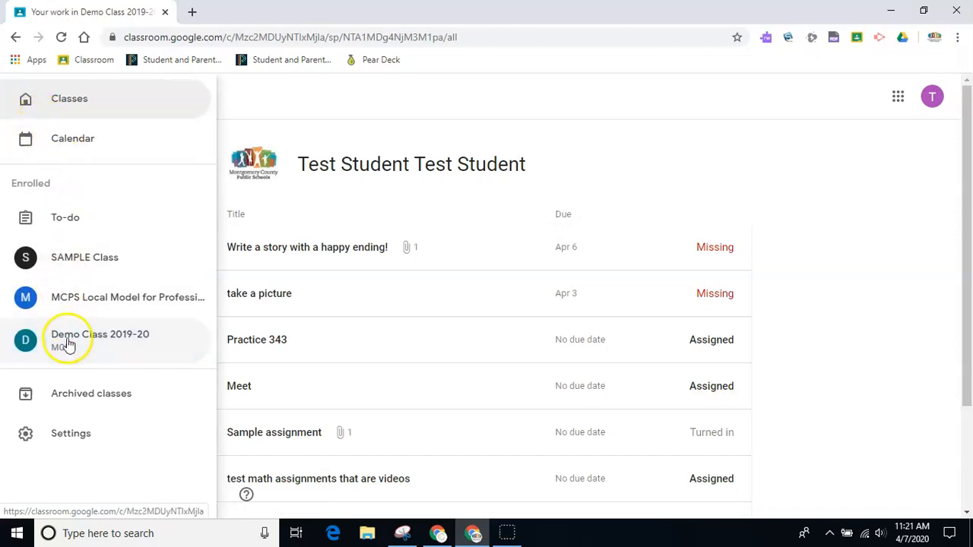
{"action": "left_click", "coordinate": [100, 335]}
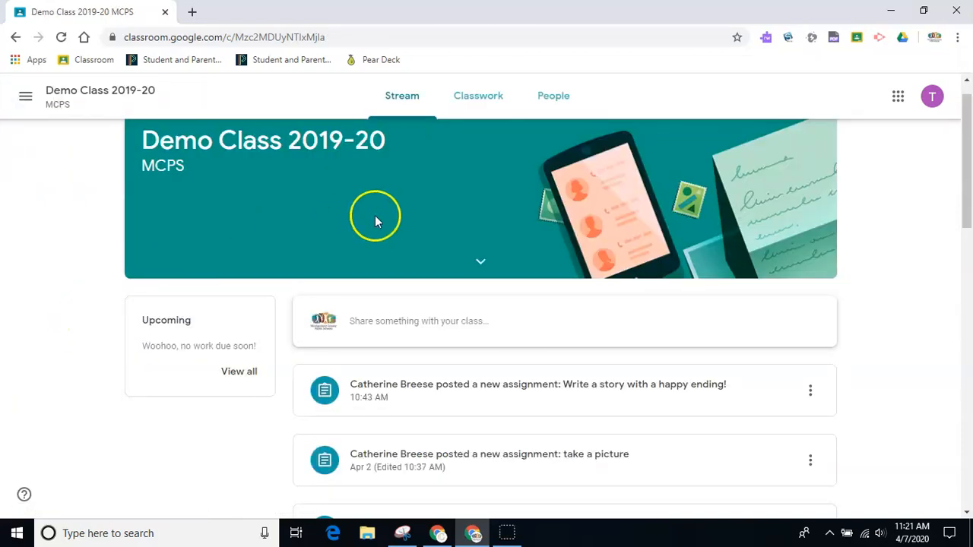
{"action": "mouse_move", "coordinate": [133, 403]}
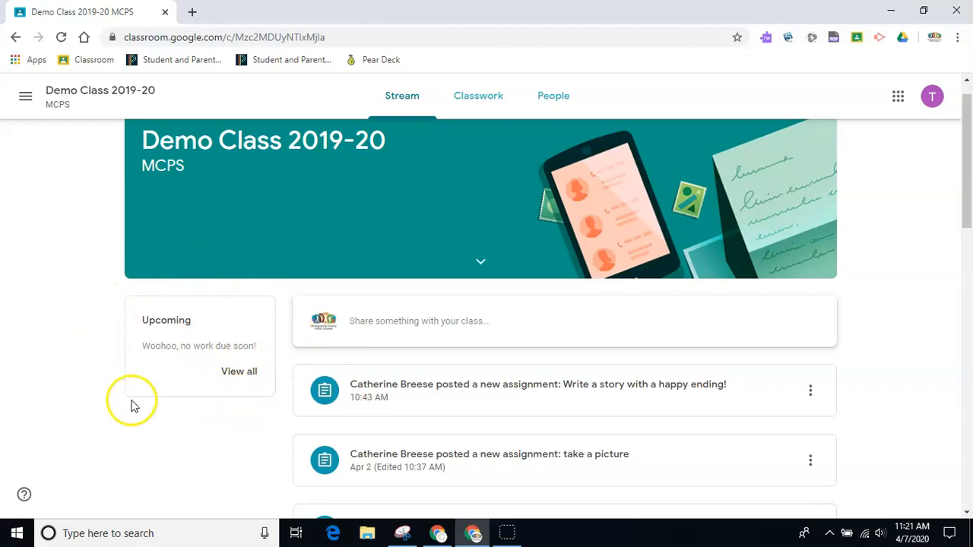
{"action": "mouse_move", "coordinate": [527, 192]}
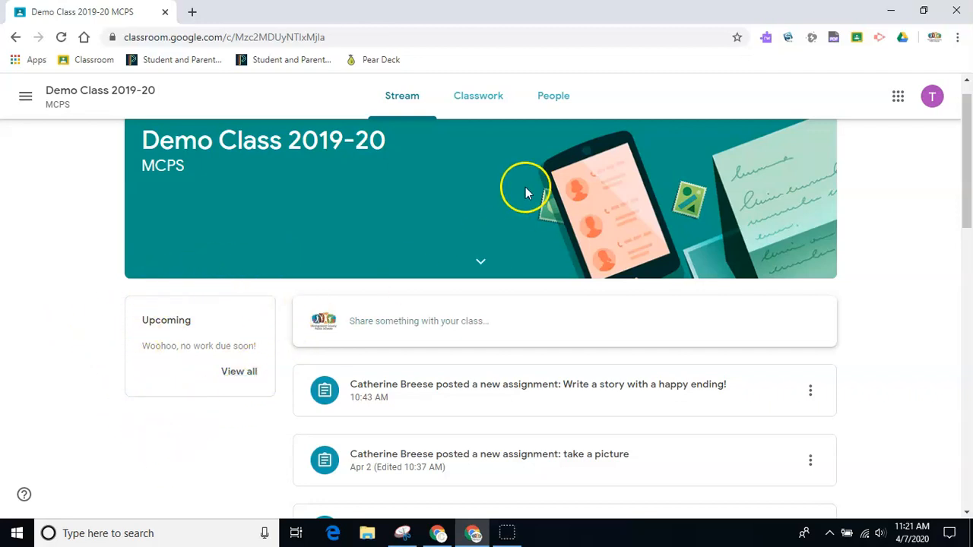
- On Classwork, filter to the Science topic, return to All topics, and expand take a picture
{"action": "left_click", "coordinate": [479, 95]}
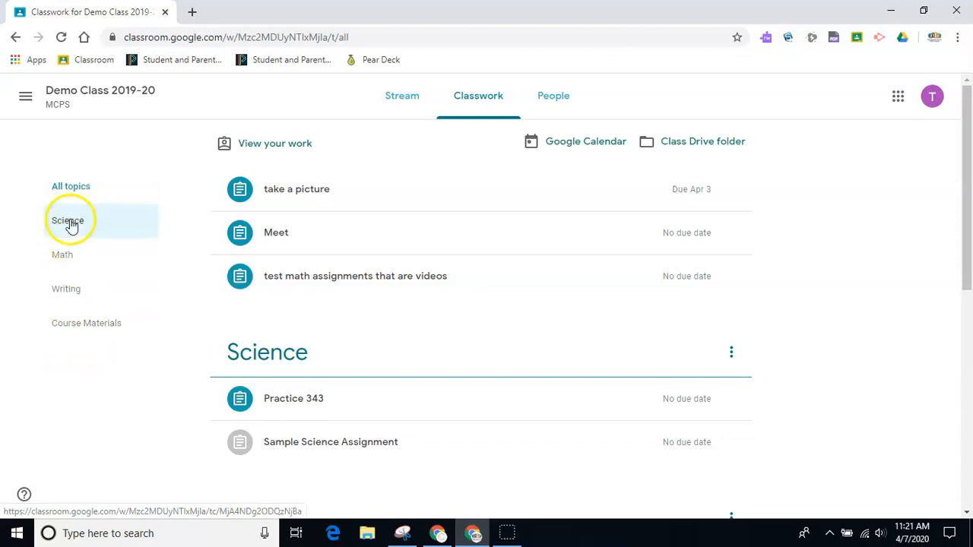
{"action": "left_click", "coordinate": [68, 220]}
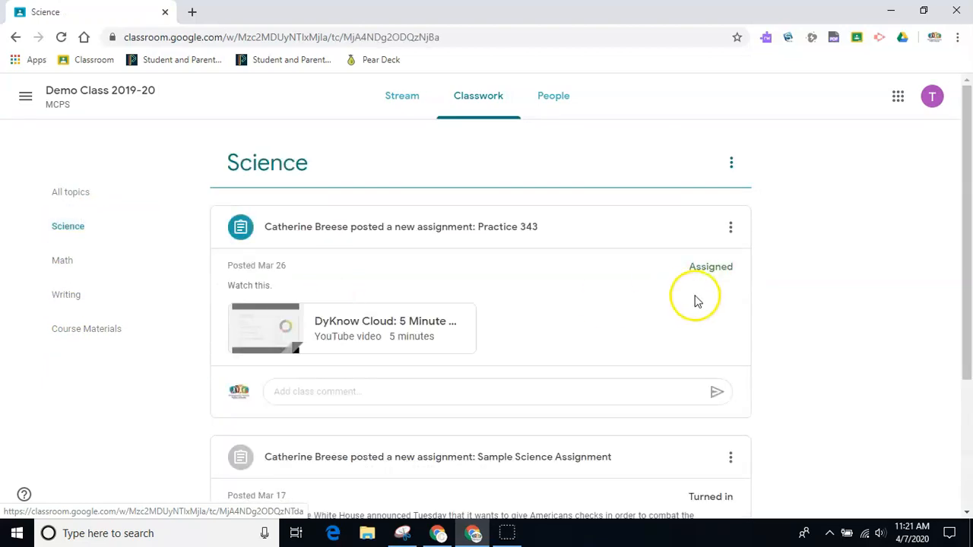
{"action": "mouse_move", "coordinate": [886, 312]}
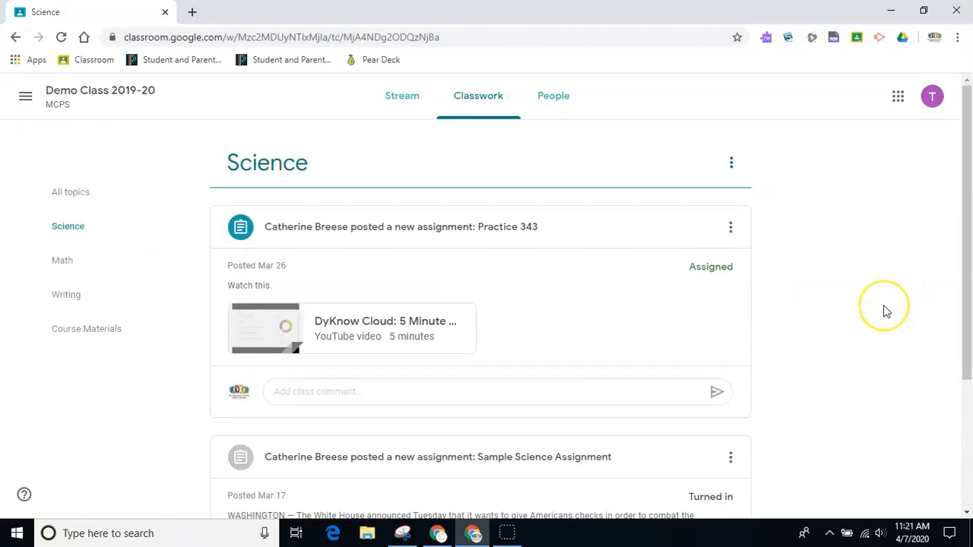
{"action": "mouse_move", "coordinate": [130, 251]}
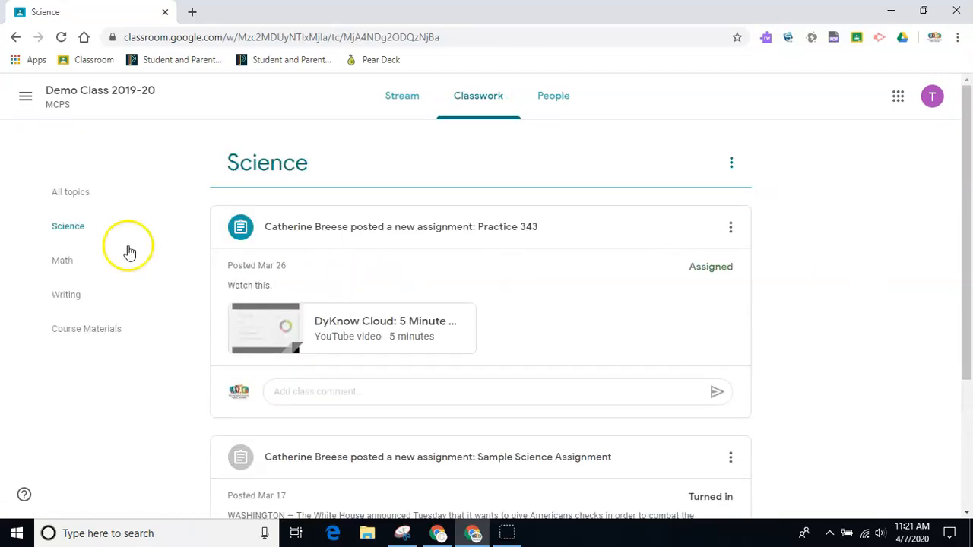
{"action": "left_click", "coordinate": [71, 191]}
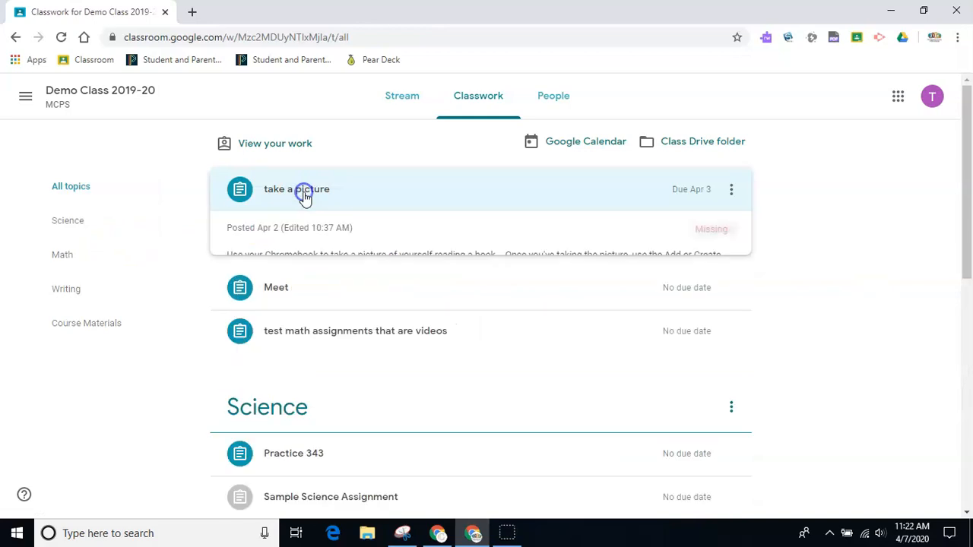
{"action": "left_click", "coordinate": [296, 189]}
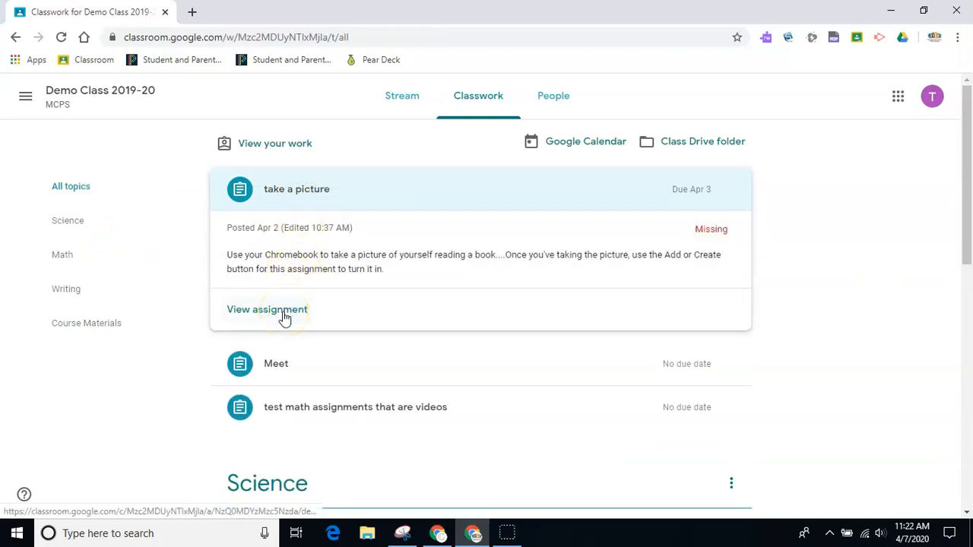
{"action": "mouse_move", "coordinate": [509, 207]}
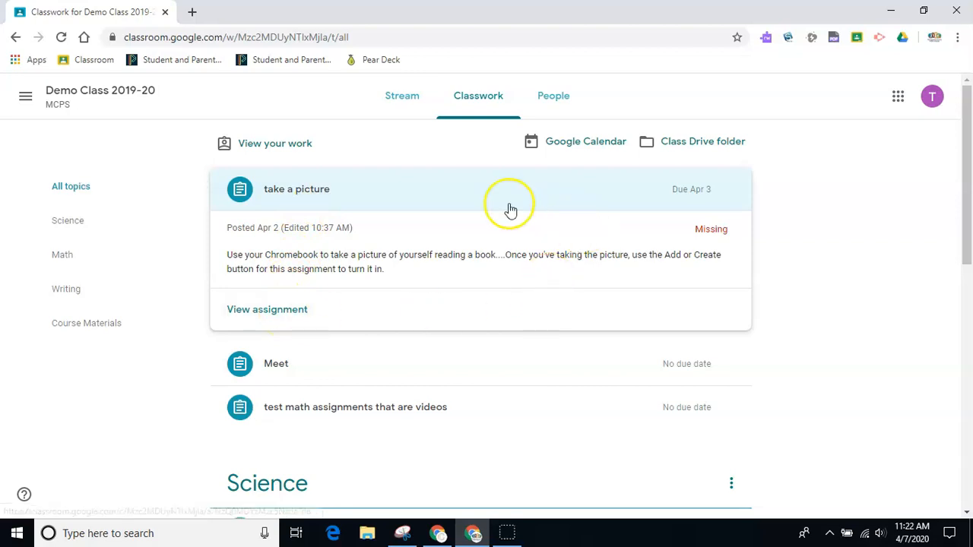
{"action": "mouse_move", "coordinate": [267, 310]}
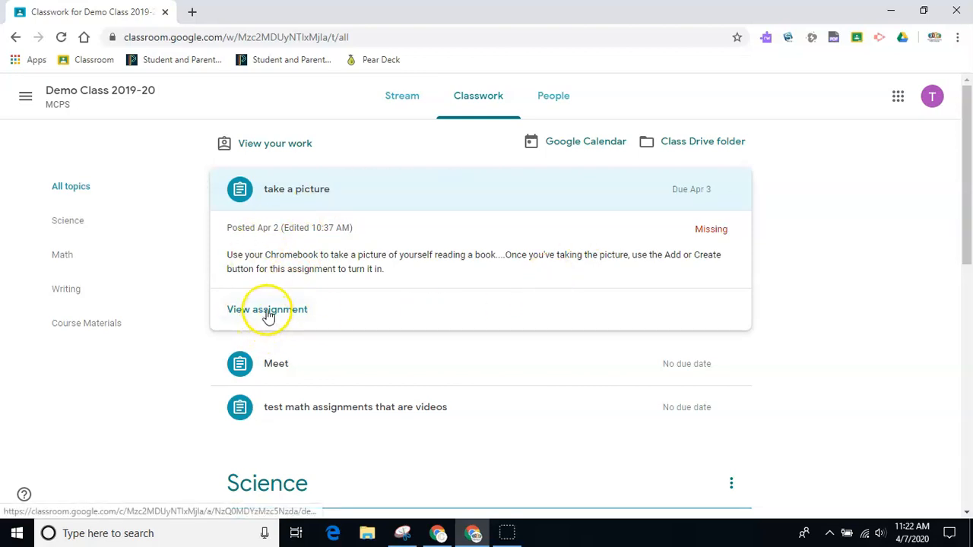
- Open the take a picture assignment's full page with instructions and the work panel
{"action": "left_click", "coordinate": [267, 310]}
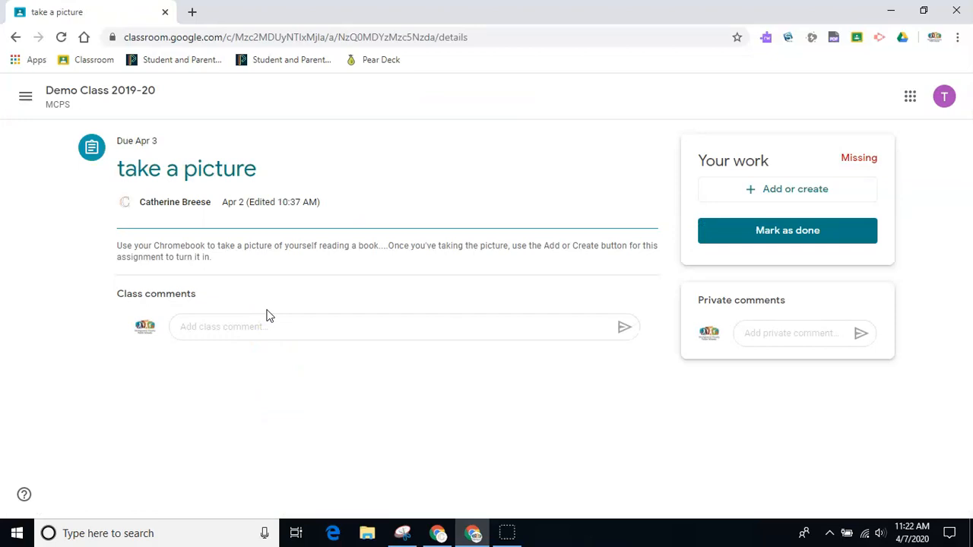
{"action": "mouse_move", "coordinate": [325, 308]}
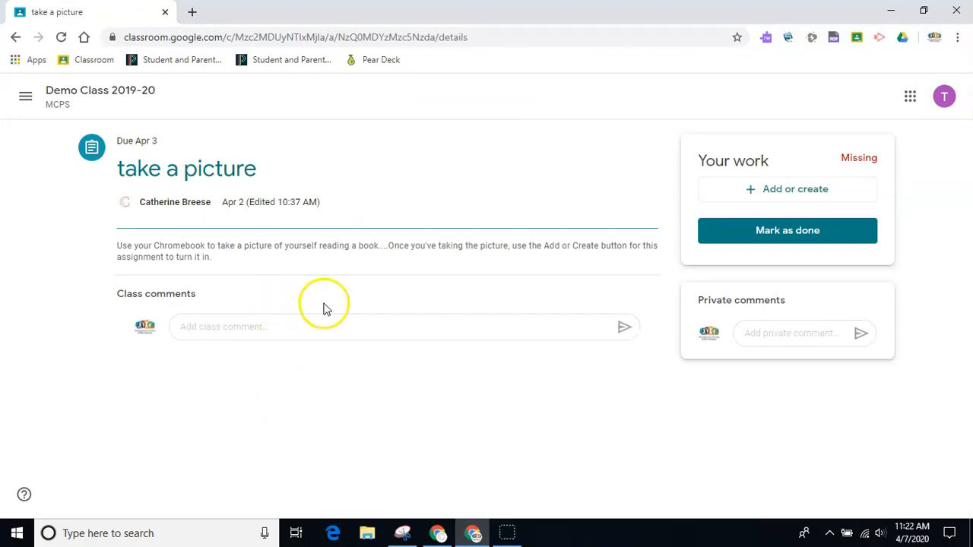
{"action": "mouse_move", "coordinate": [685, 298]}
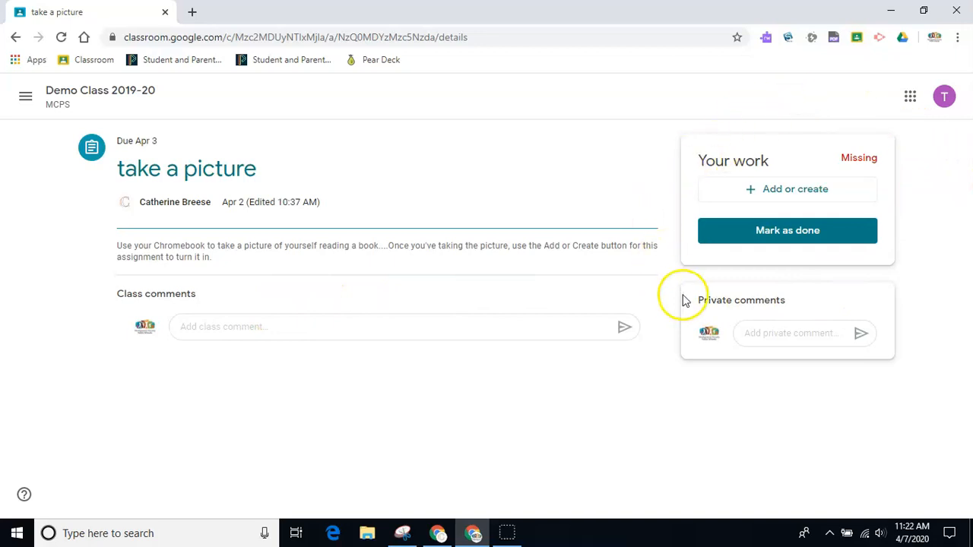
{"action": "mouse_move", "coordinate": [616, 242]}
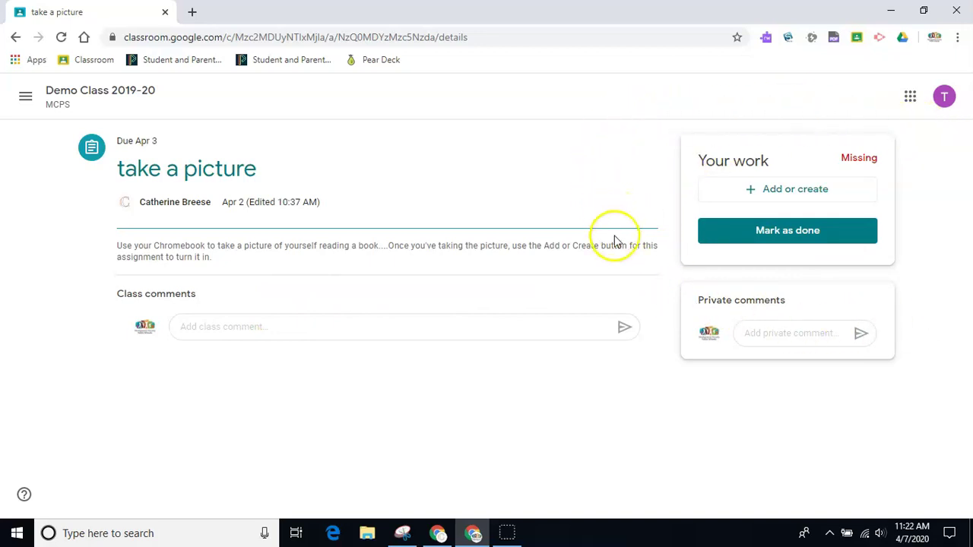
{"action": "mouse_move", "coordinate": [621, 260]}
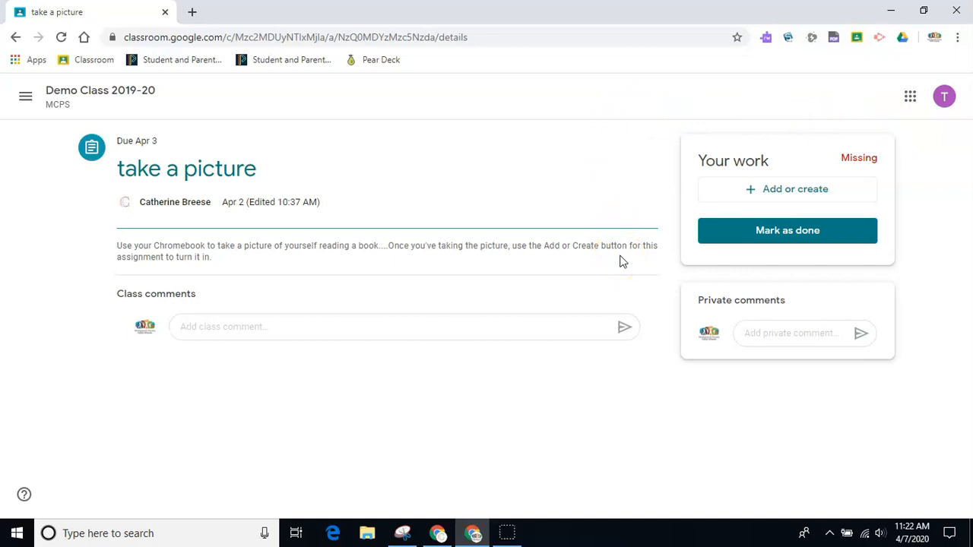
{"action": "mouse_move", "coordinate": [796, 189]}
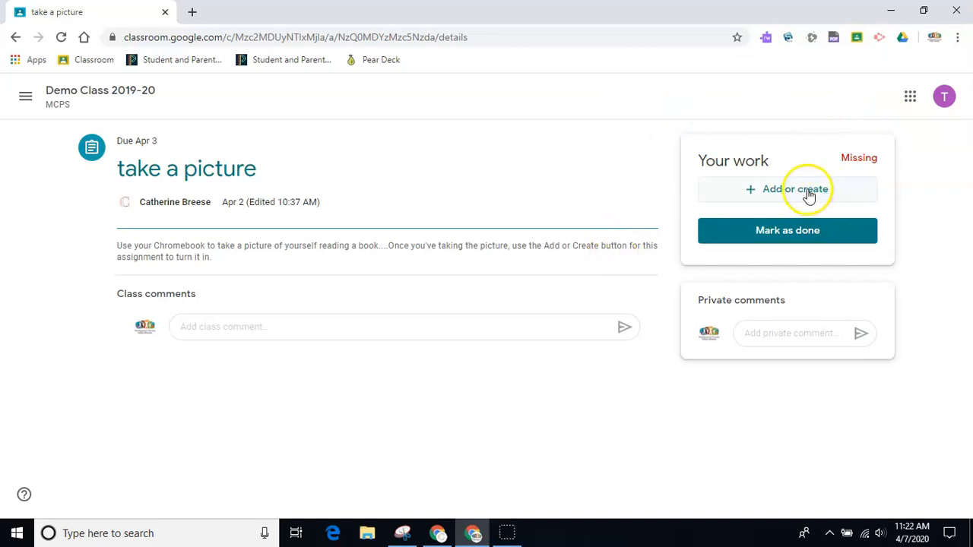
{"action": "left_click", "coordinate": [787, 189]}
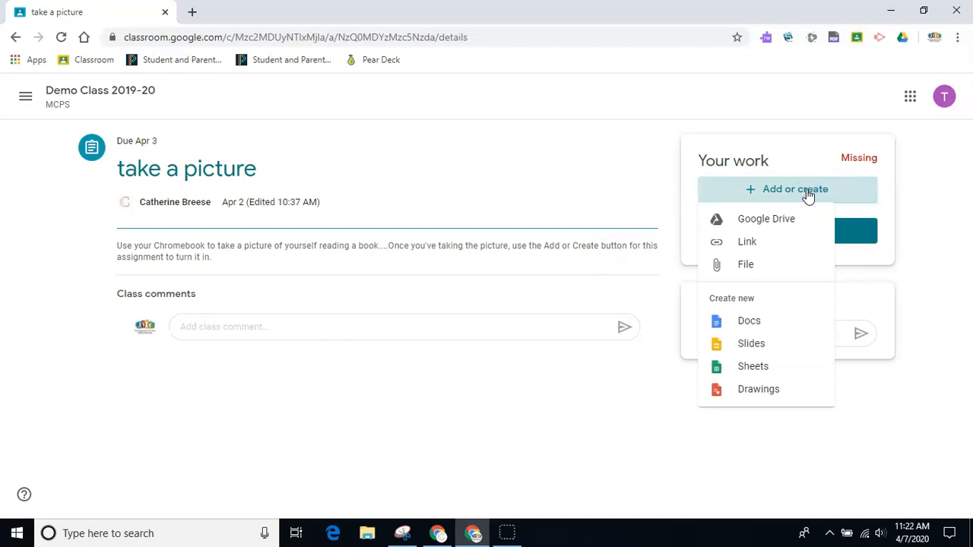
{"action": "mouse_move", "coordinate": [794, 209]}
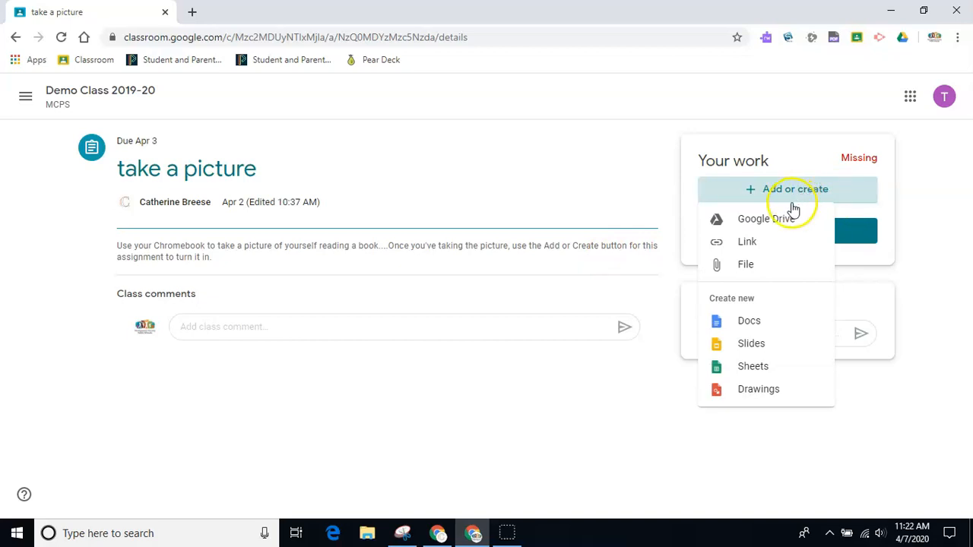
{"action": "mouse_move", "coordinate": [766, 219]}
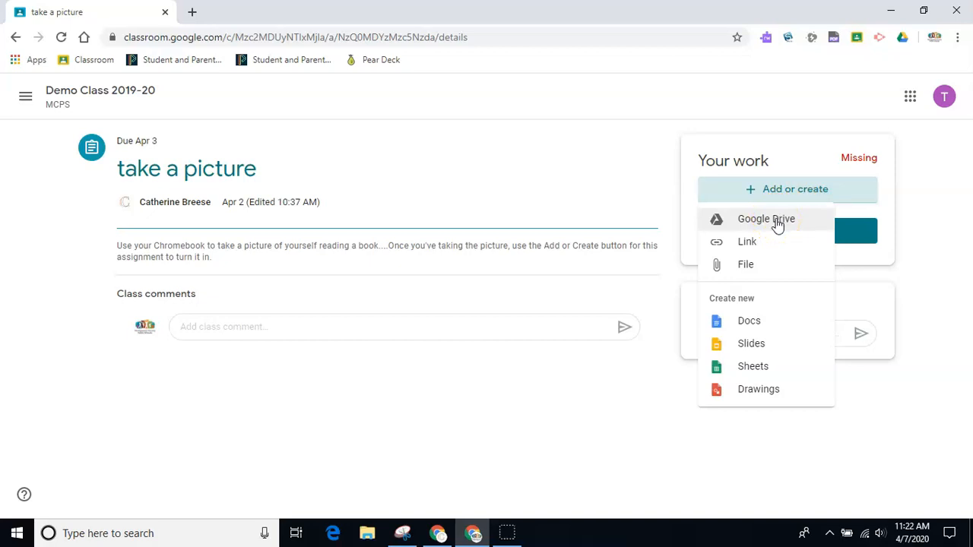
{"action": "mouse_move", "coordinate": [756, 265]}
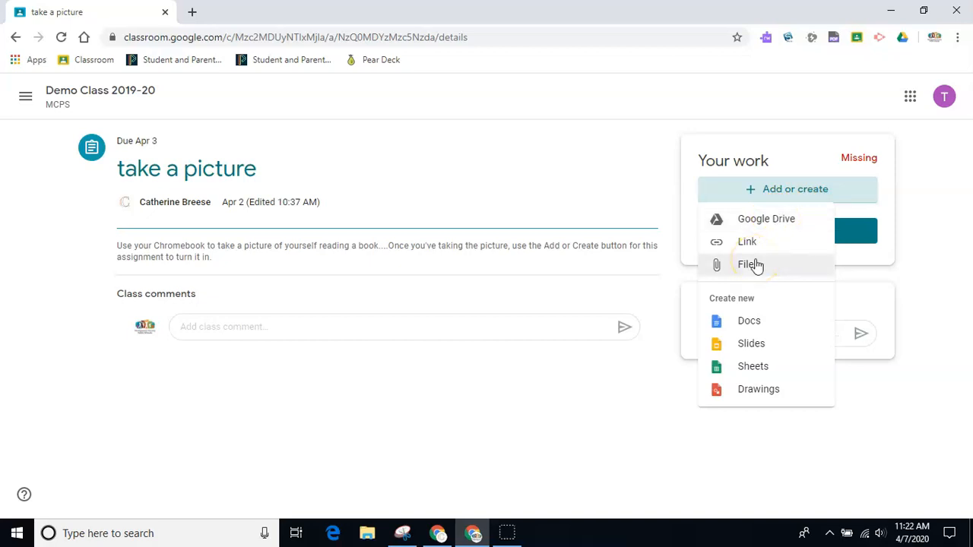
{"action": "mouse_move", "coordinate": [751, 344]}
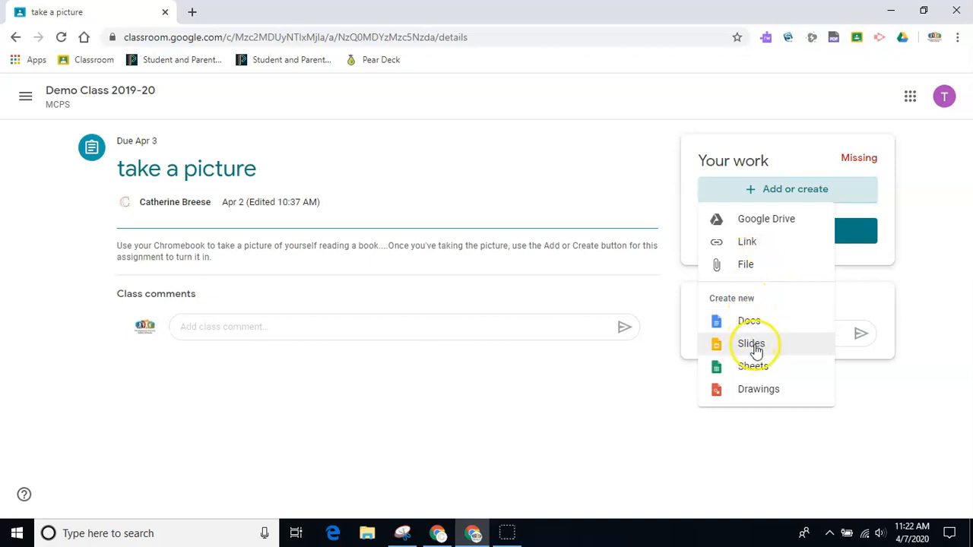
{"action": "mouse_move", "coordinate": [751, 320]}
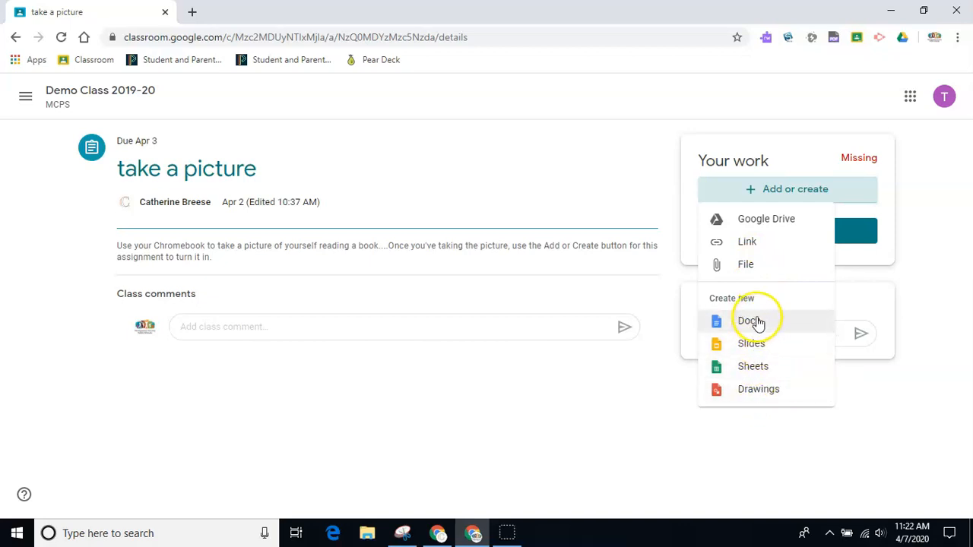
{"action": "left_click", "coordinate": [637, 194]}
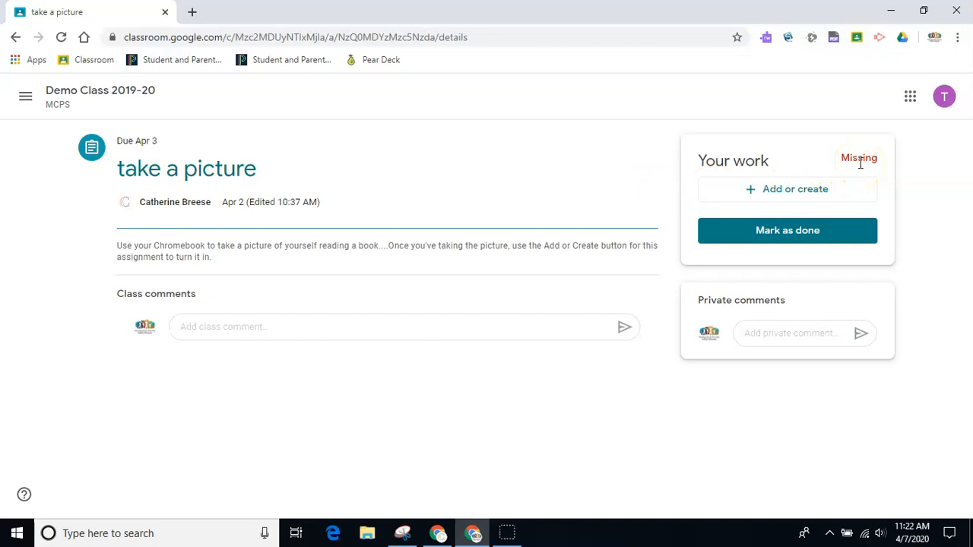
{"action": "mouse_move", "coordinate": [394, 492]}
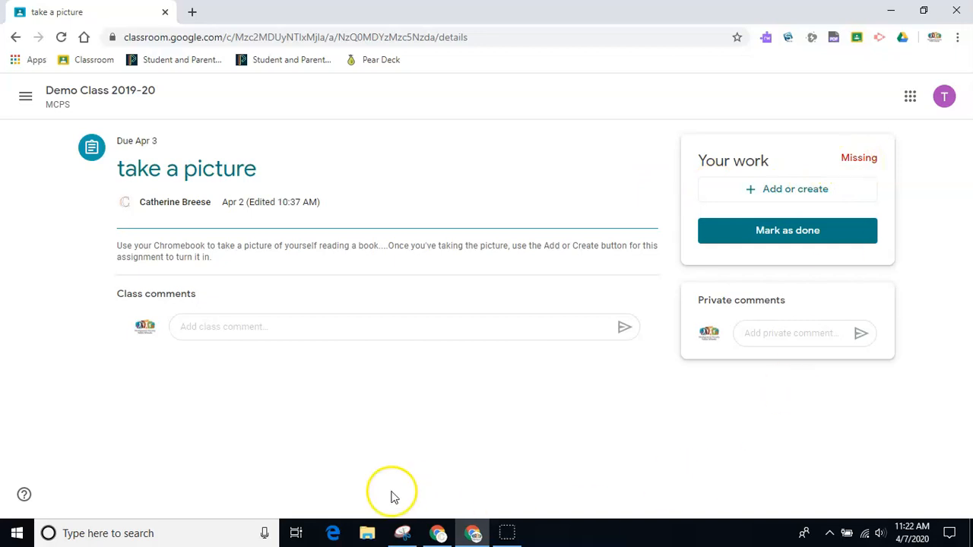
{"action": "mouse_move", "coordinate": [711, 472]}
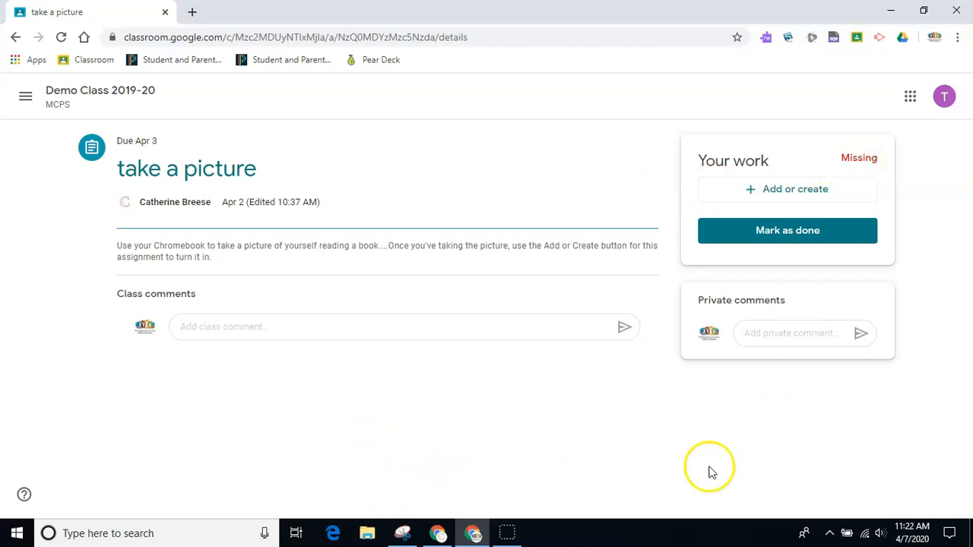
{"action": "mouse_move", "coordinate": [715, 314]}
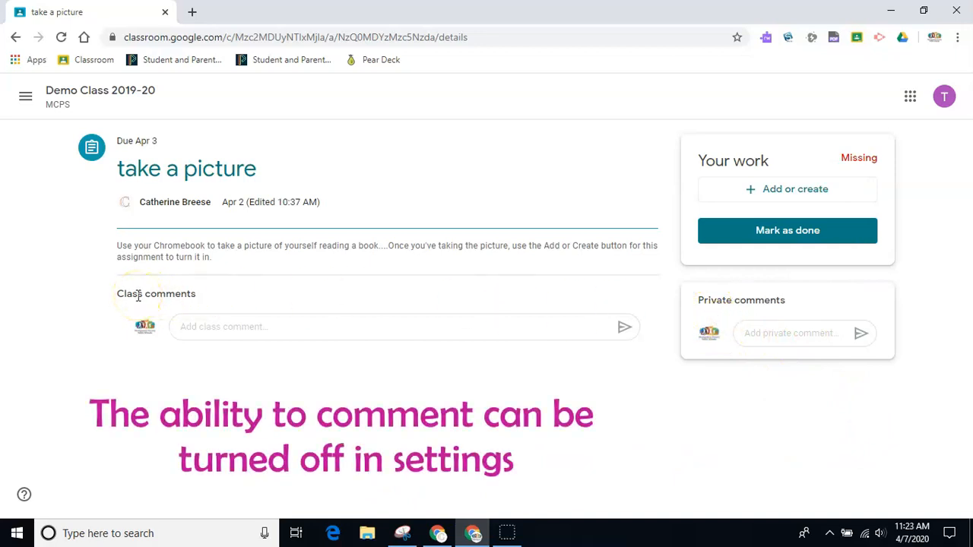
- Activate the 'Add class comment...' field on the take a picture assignment page
{"action": "left_click", "coordinate": [403, 327]}
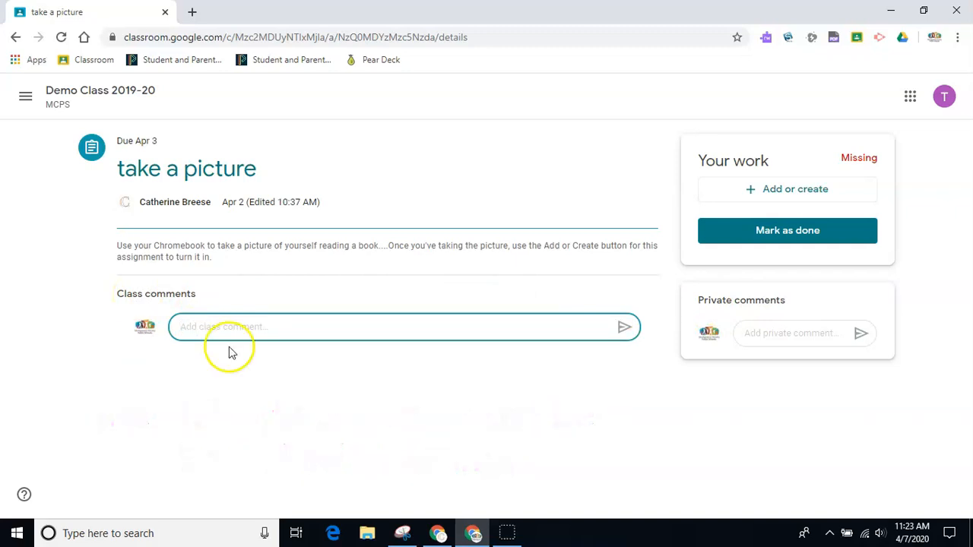
- Post the class comment 'This assignment is awesome!' and activate the private comment field
{"action": "type", "text": "This assig"}
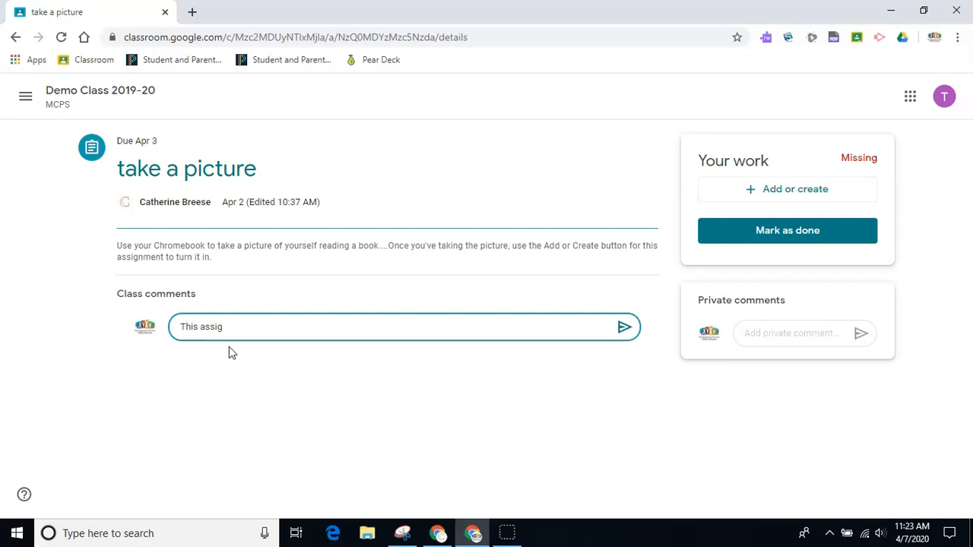
{"action": "type", "text": "nment is awesome!"}
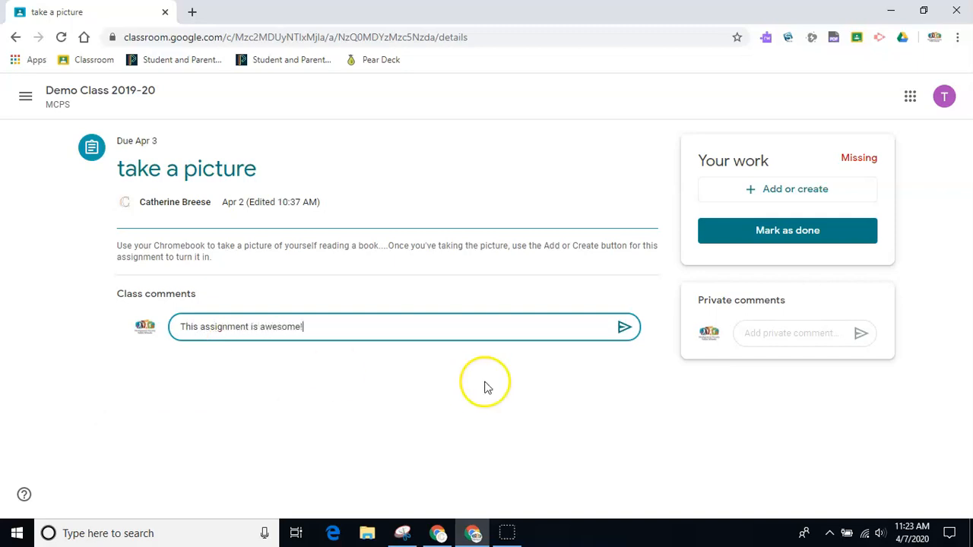
{"action": "left_click", "coordinate": [625, 326]}
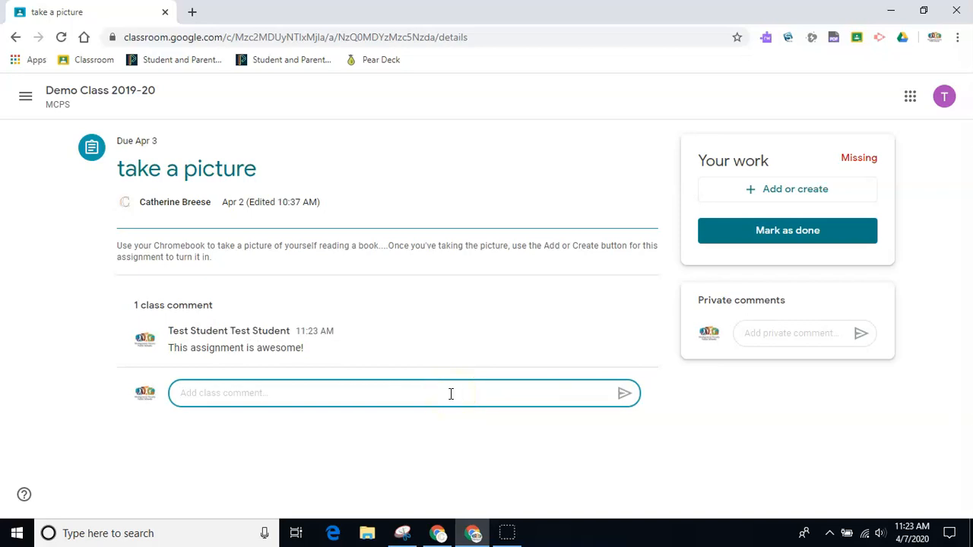
{"action": "mouse_move", "coordinate": [765, 417]}
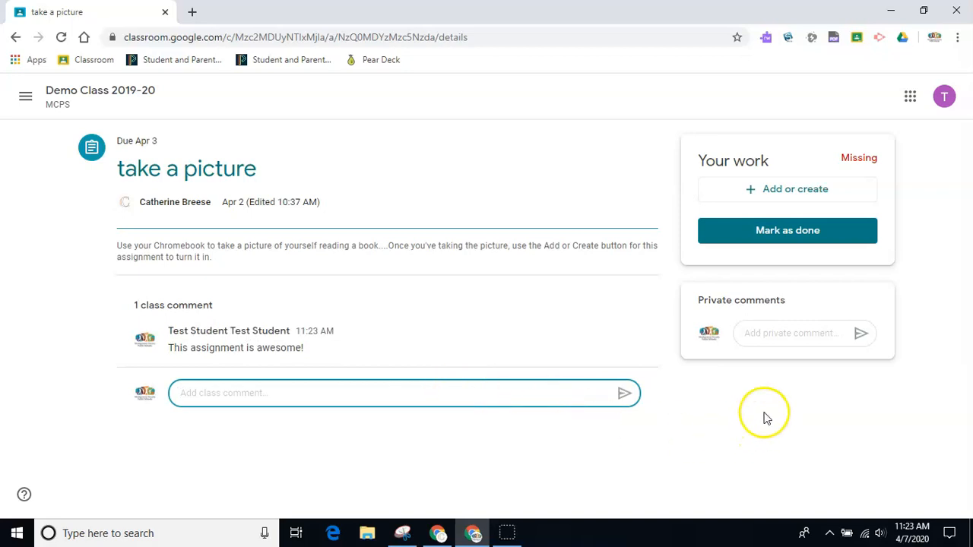
{"action": "left_click", "coordinate": [803, 333]}
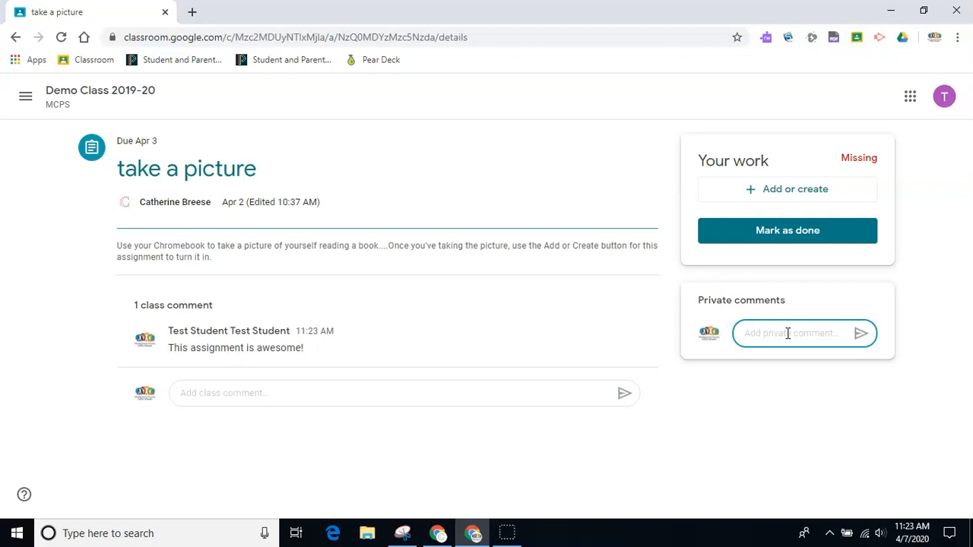
{"action": "mouse_move", "coordinate": [791, 378]}
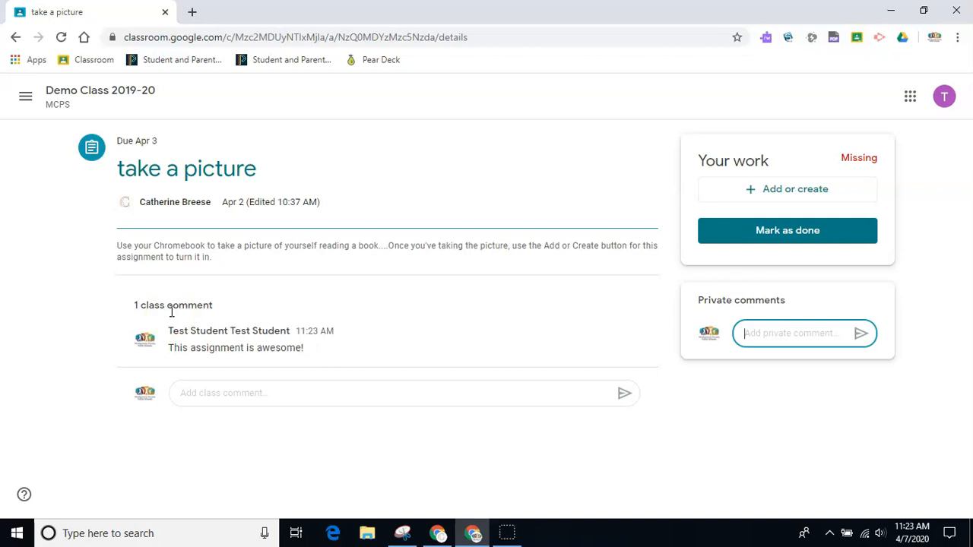
{"action": "mouse_move", "coordinate": [100, 90]}
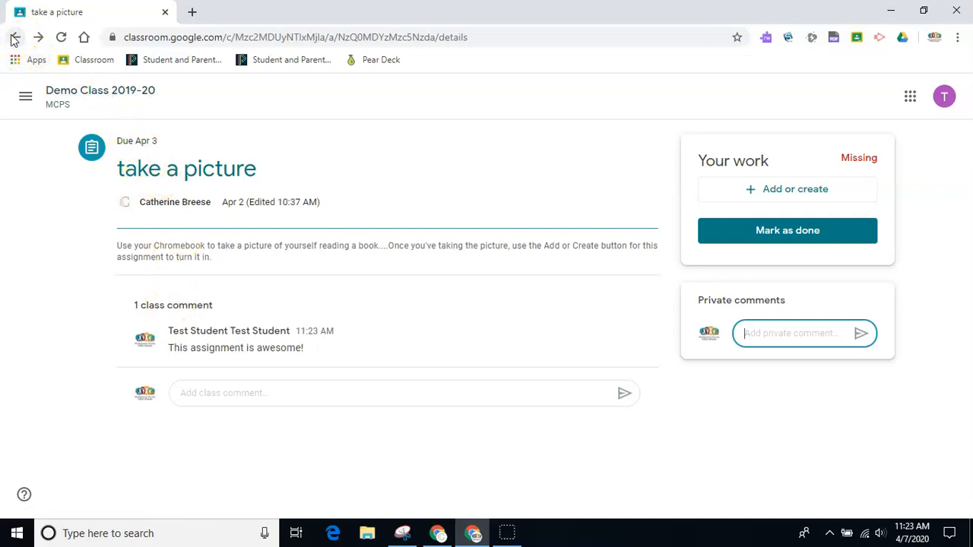
{"action": "mouse_move", "coordinate": [25, 97]}
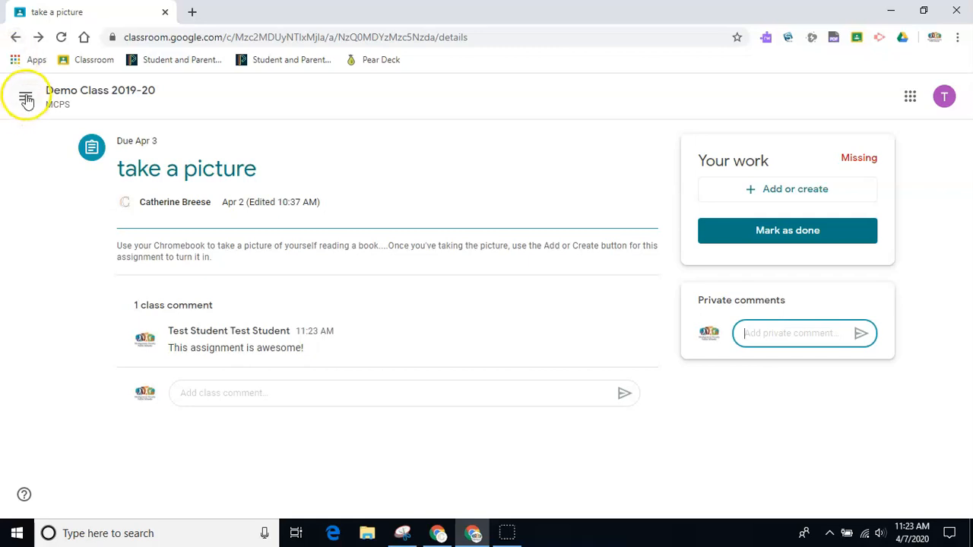
- Go back to the class Stream, then open and close the take a picture post's class comment
{"action": "left_click", "coordinate": [100, 90]}
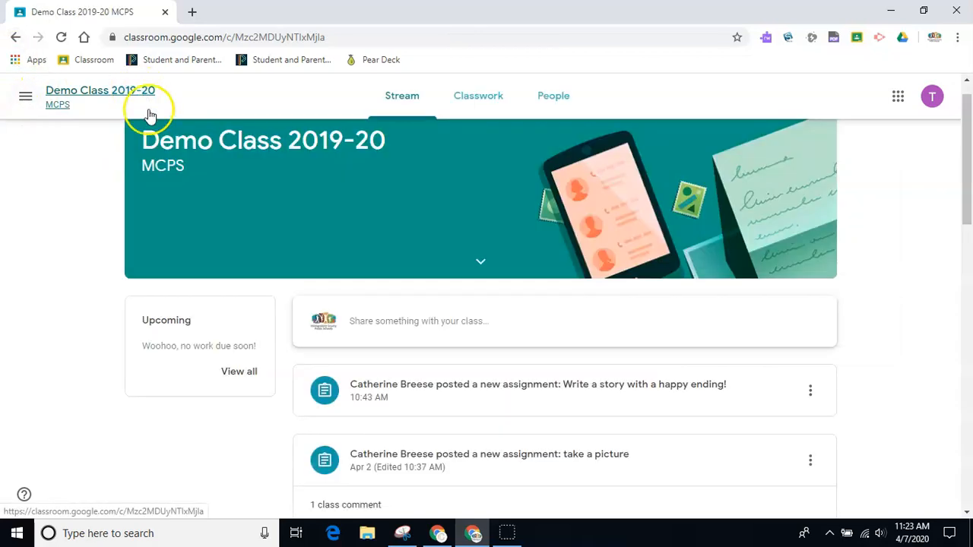
{"action": "scroll", "scroll_direction": "down", "scroll_amount": 3}
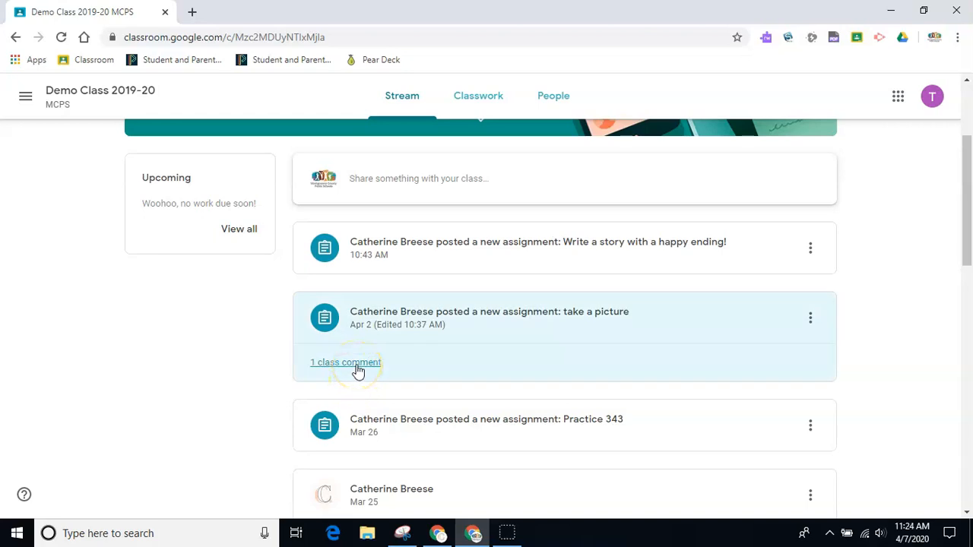
{"action": "left_click", "coordinate": [345, 362]}
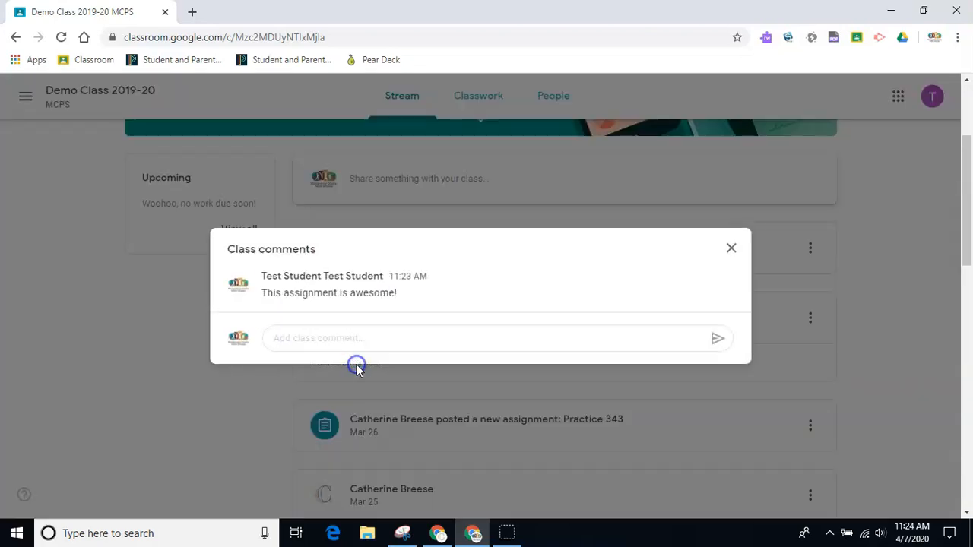
{"action": "mouse_move", "coordinate": [555, 295]}
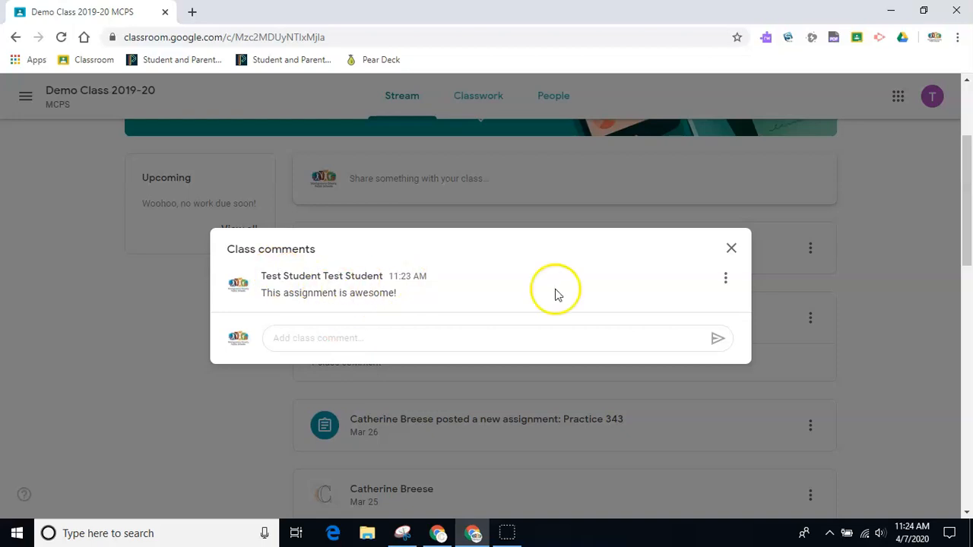
{"action": "left_click", "coordinate": [730, 248]}
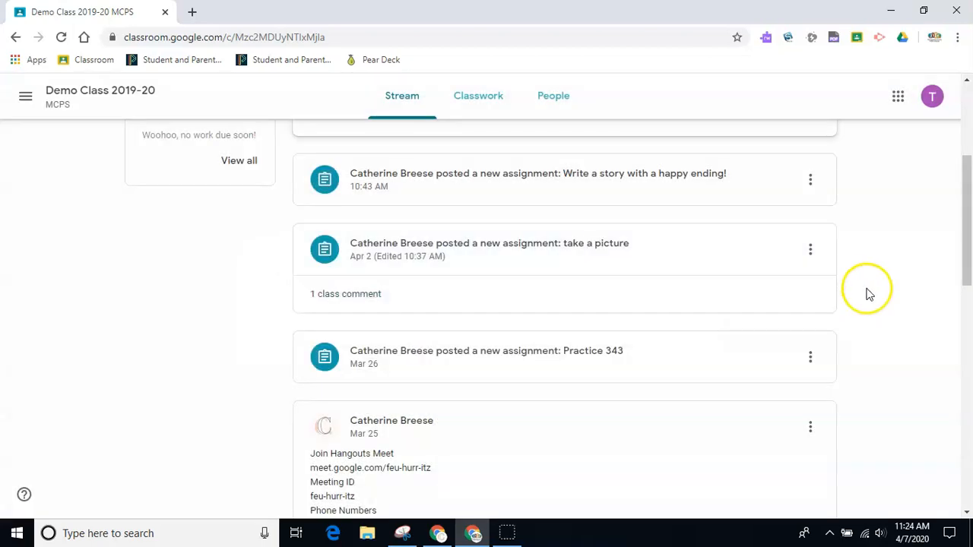
- On the Classwork page, expand the 'Write a story with a happy ending!' assignment under Writing
{"action": "left_click", "coordinate": [478, 95]}
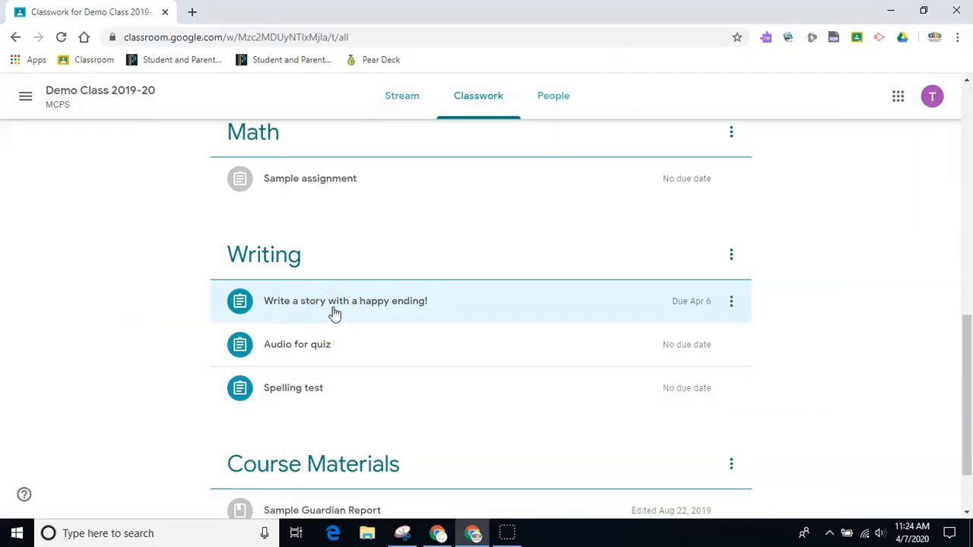
{"action": "left_click", "coordinate": [345, 300]}
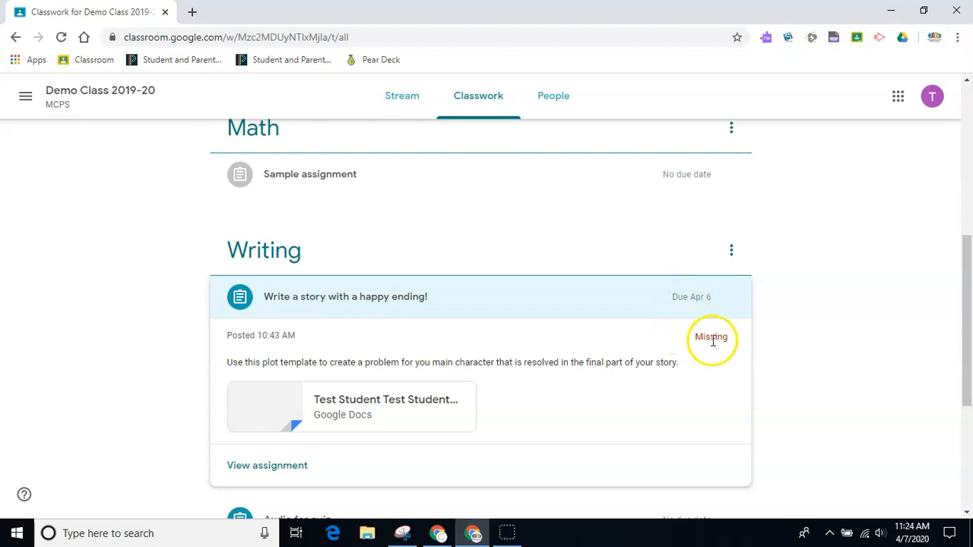
{"action": "mouse_move", "coordinate": [267, 466]}
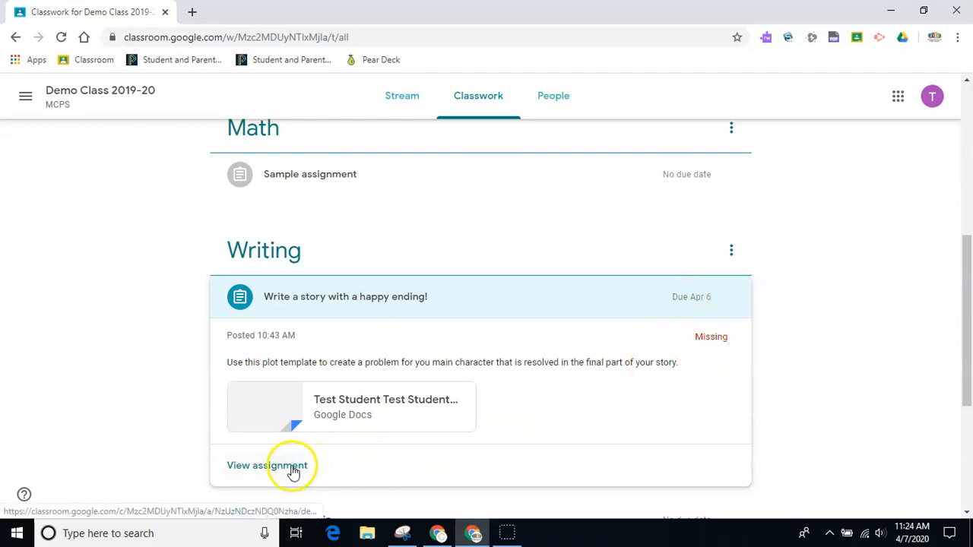
- Open the happy-ending assignment page and its attached Happy Ending Story Google Doc
{"action": "left_click", "coordinate": [267, 465]}
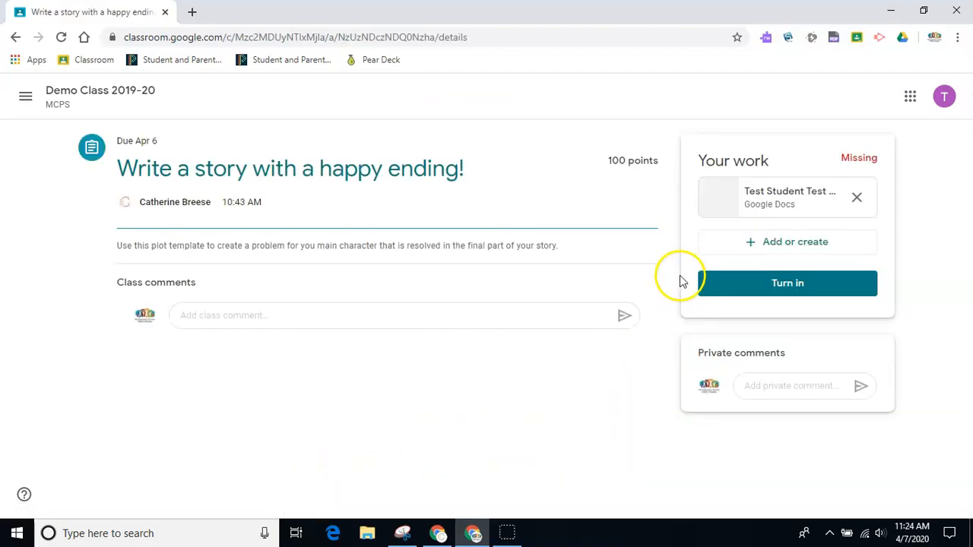
{"action": "mouse_move", "coordinate": [866, 137]}
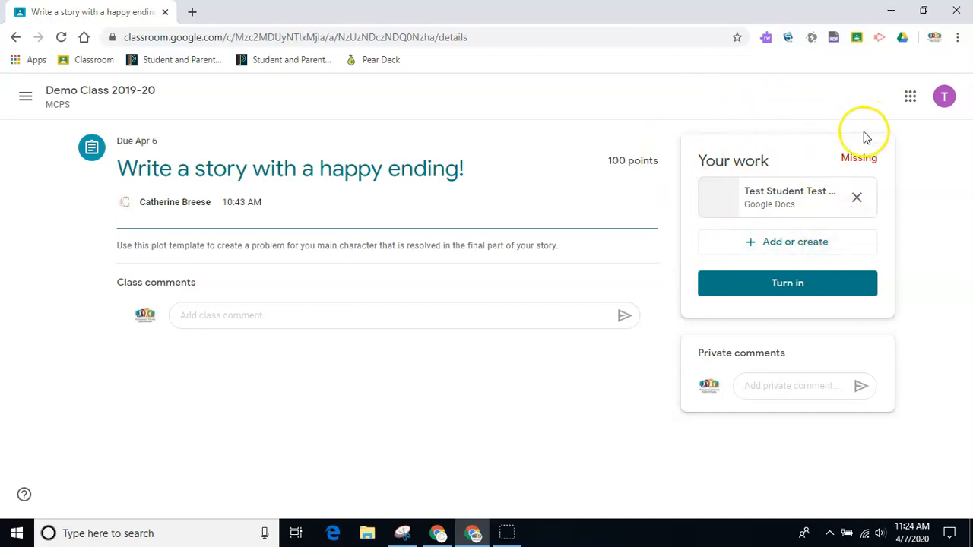
{"action": "mouse_move", "coordinate": [928, 321]}
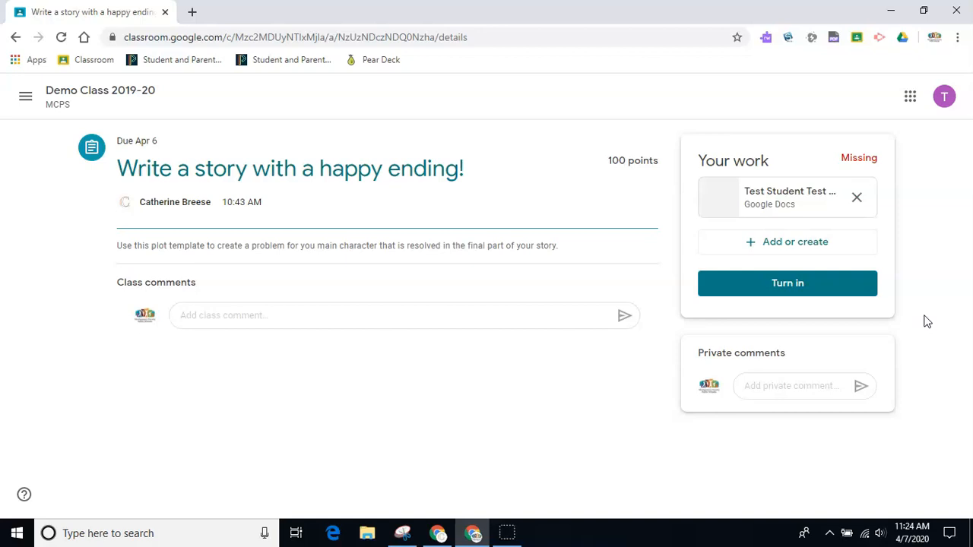
{"action": "mouse_move", "coordinate": [789, 211]}
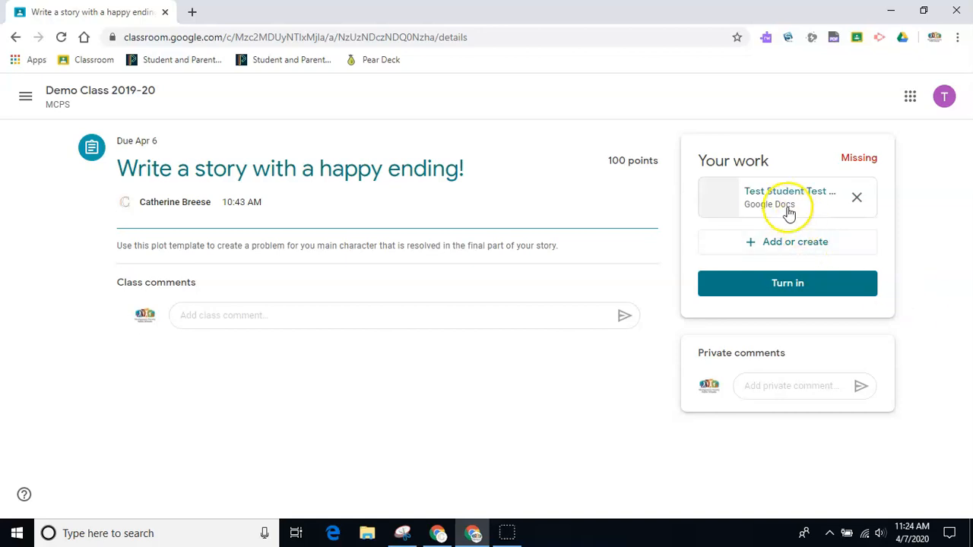
{"action": "mouse_move", "coordinate": [791, 197]}
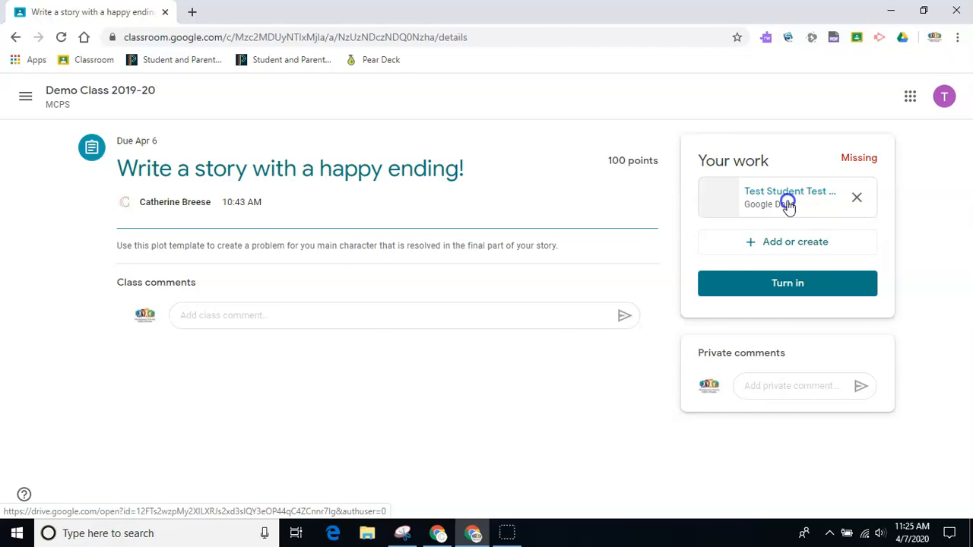
{"action": "left_click", "coordinate": [788, 197]}
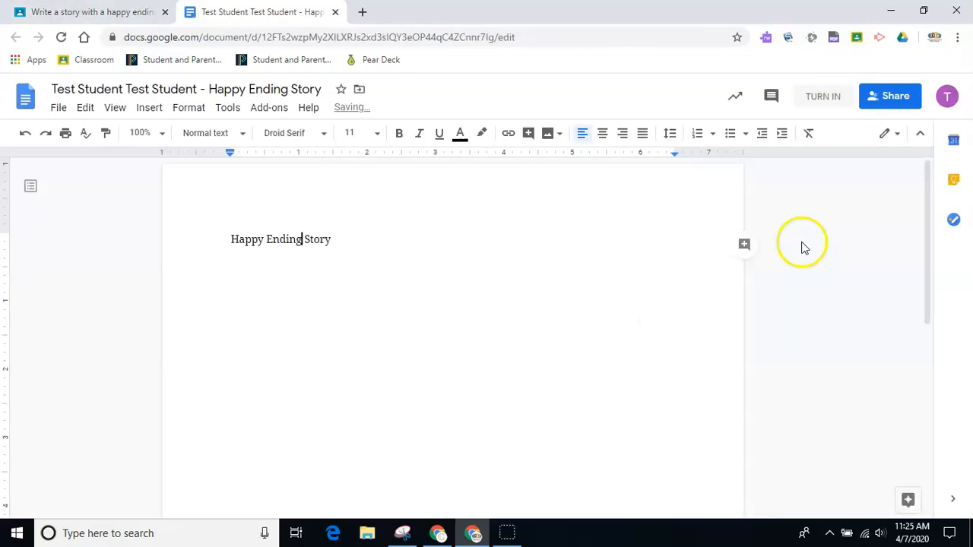
{"action": "mouse_move", "coordinate": [838, 325]}
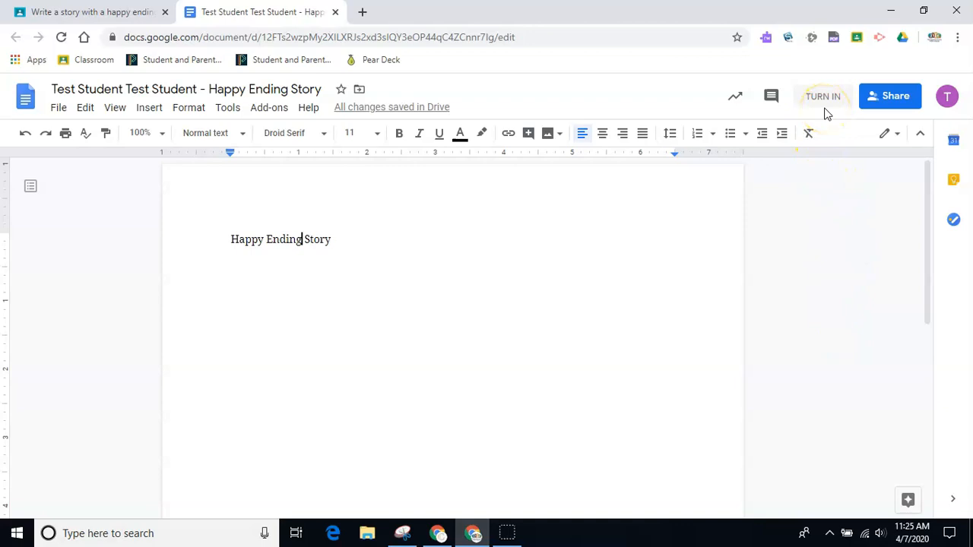
{"action": "mouse_move", "coordinate": [823, 99]}
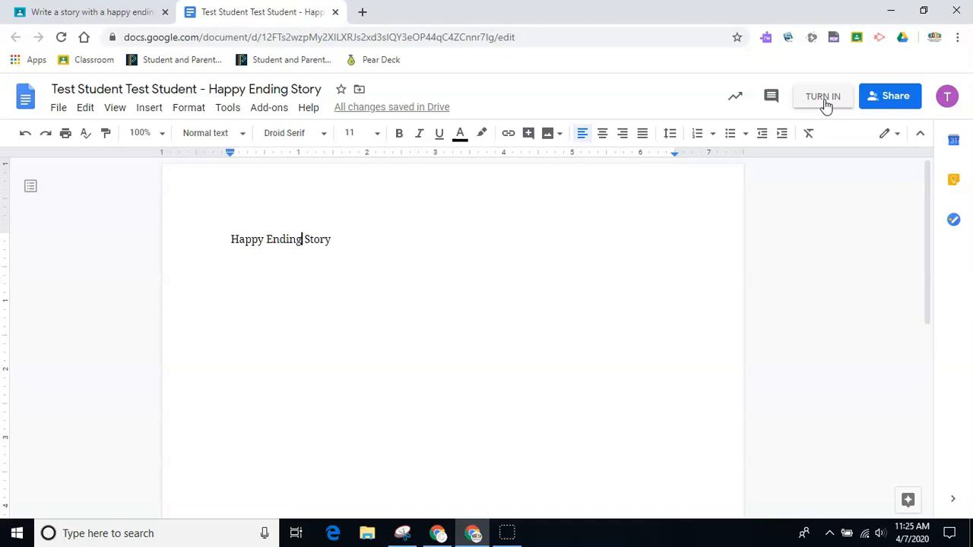
- Use the Doc's TURN IN button to bring up the 'Turn in your work?' confirmation
{"action": "left_click", "coordinate": [823, 97]}
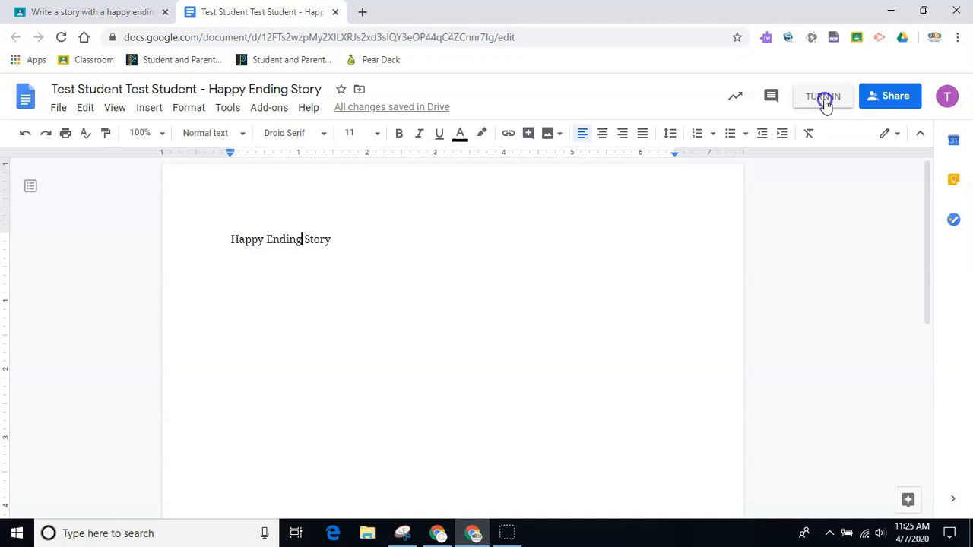
{"action": "left_click", "coordinate": [823, 96]}
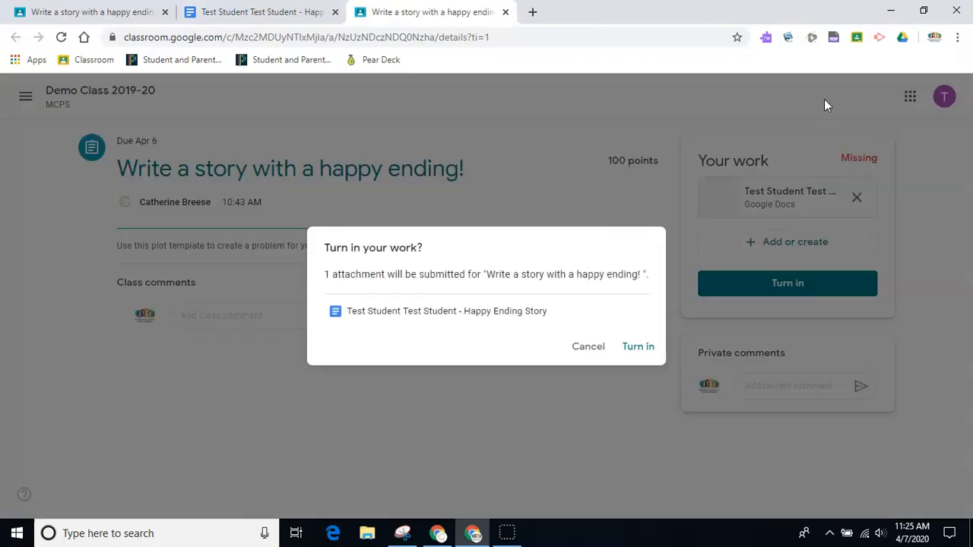
{"action": "mouse_move", "coordinate": [521, 370]}
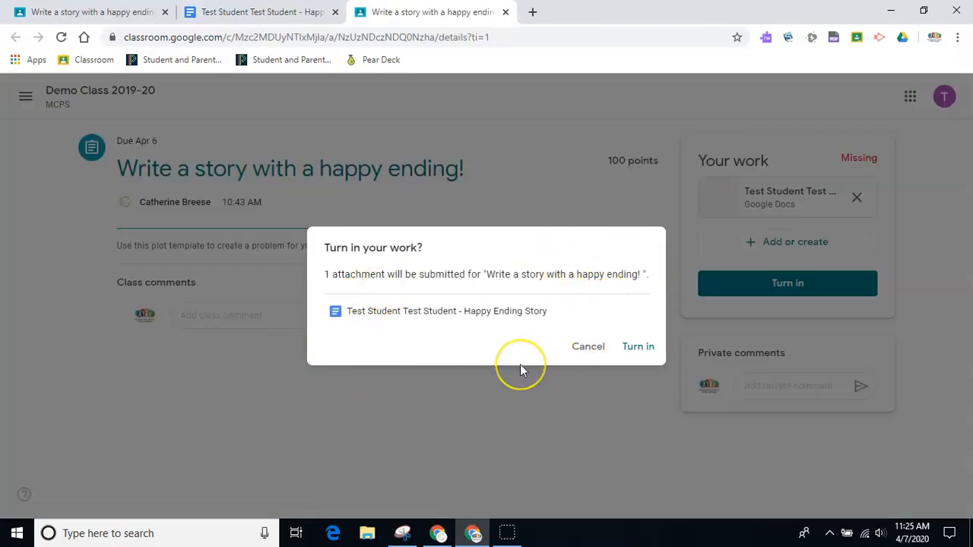
{"action": "mouse_move", "coordinate": [638, 346]}
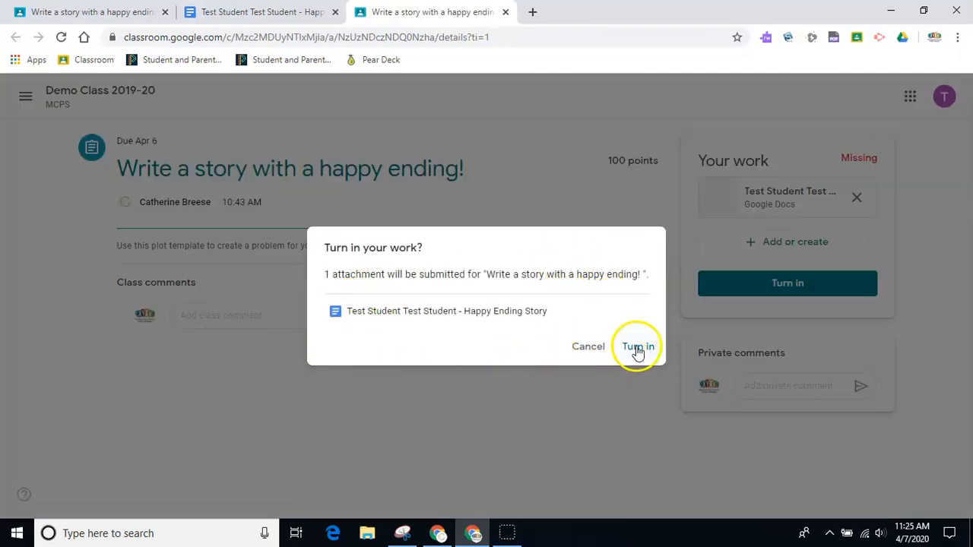
- Confirm turning in the Happy Ending Story, marking the assignment Turned in late
{"action": "left_click", "coordinate": [636, 347]}
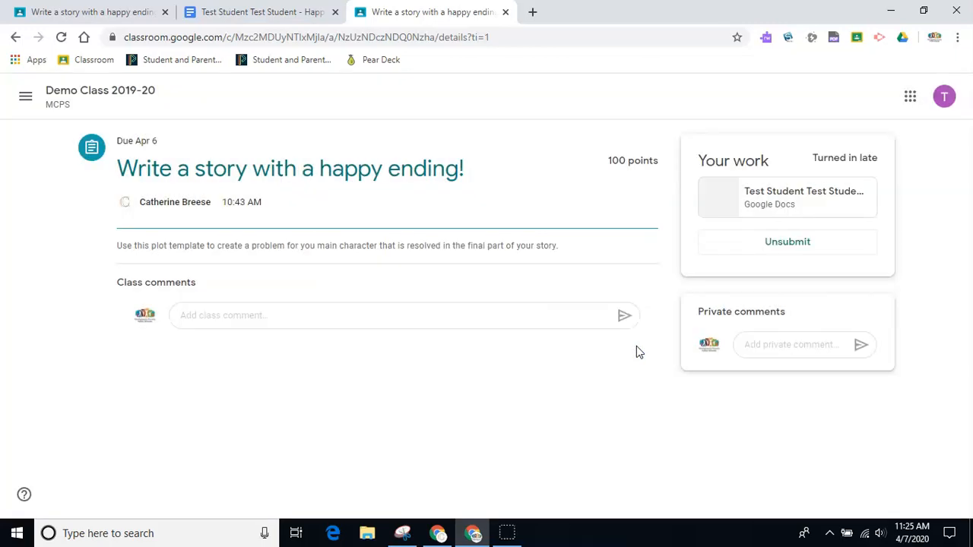
{"action": "mouse_move", "coordinate": [600, 409]}
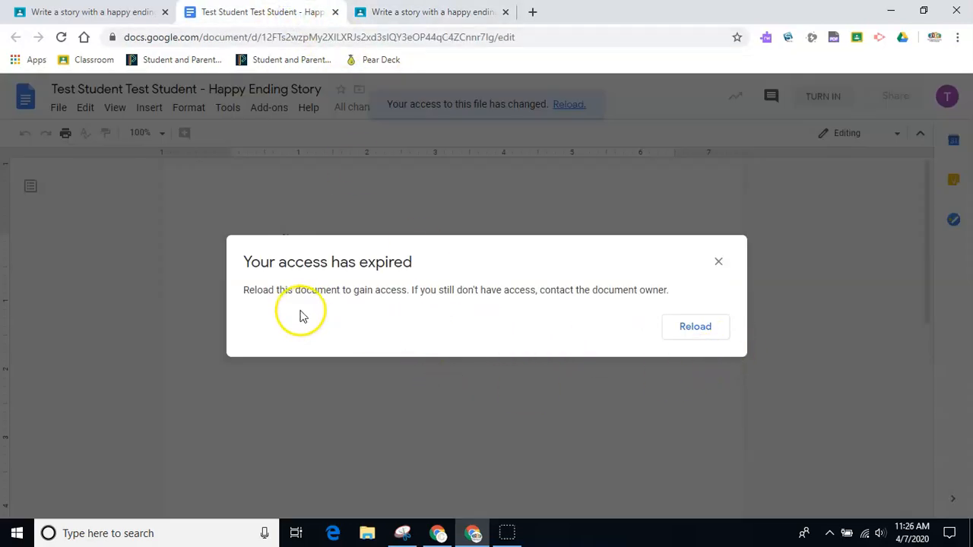
{"action": "mouse_move", "coordinate": [767, 343]}
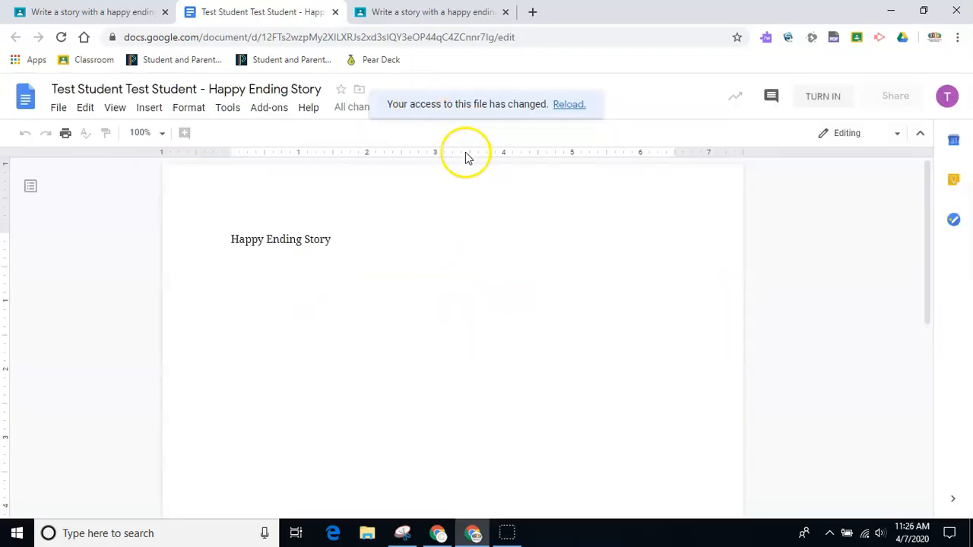
{"action": "mouse_move", "coordinate": [319, 72]}
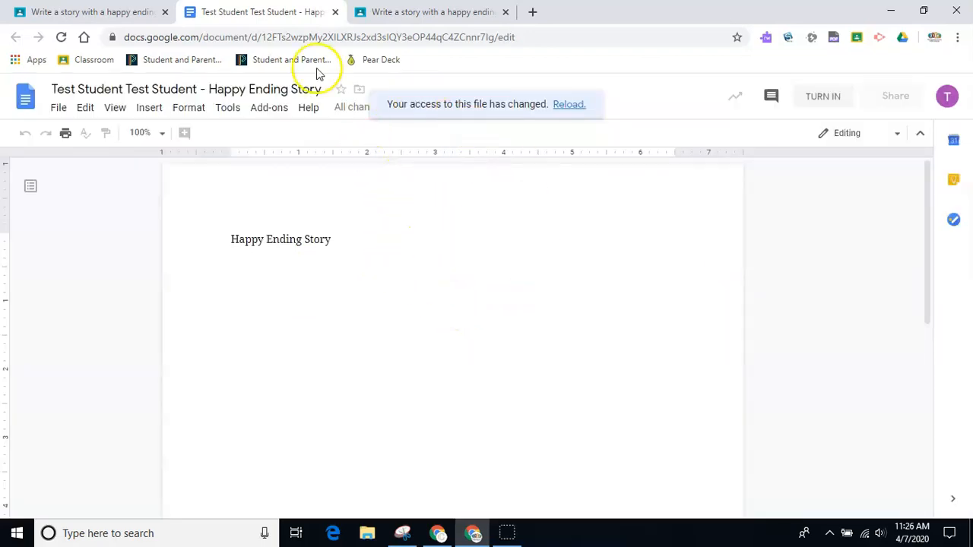
- Close the Google Docs tab to return to the Turned in late assignment page
{"action": "left_click", "coordinate": [92, 11]}
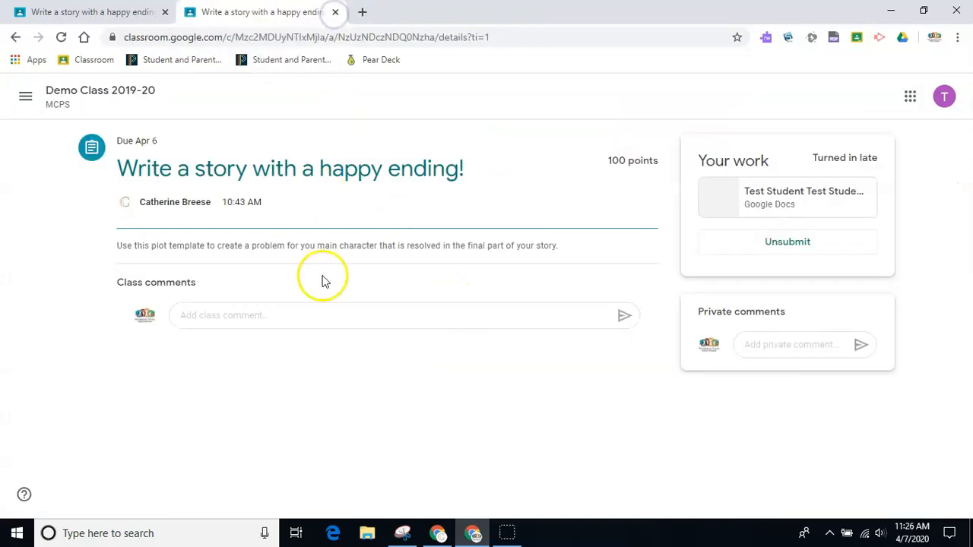
{"action": "mouse_move", "coordinate": [795, 272]}
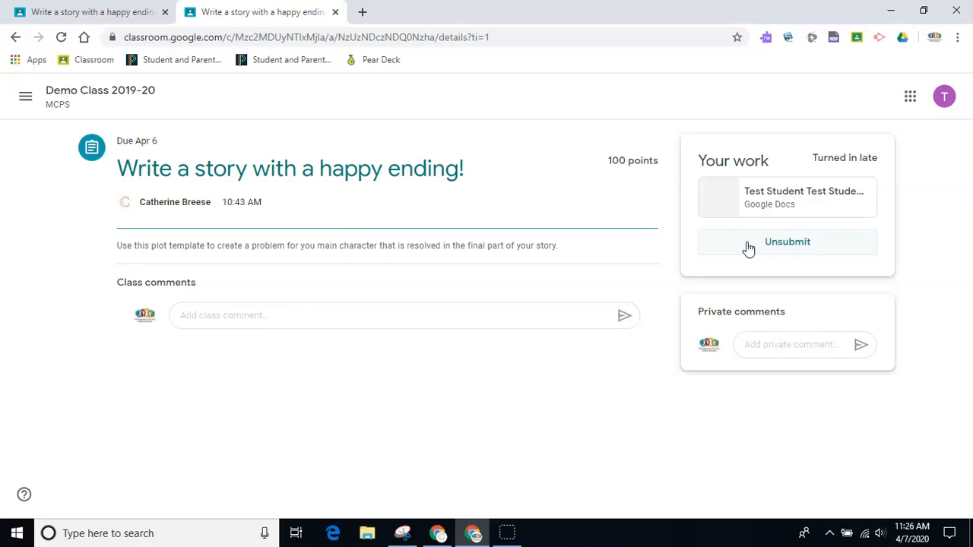
{"action": "mouse_move", "coordinate": [833, 167]}
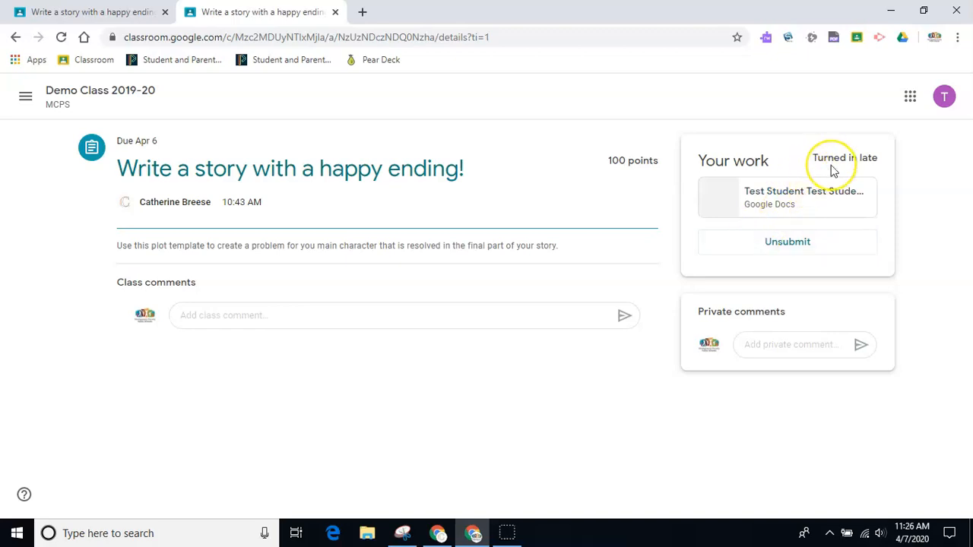
{"action": "mouse_move", "coordinate": [834, 169]}
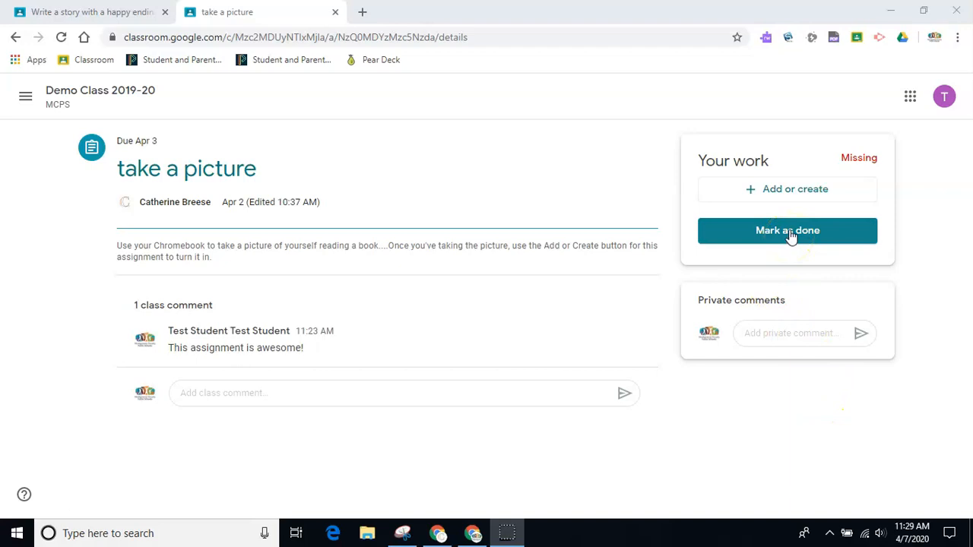
- Mark the take a picture assignment as done and confirm without attaching work
{"action": "left_click", "coordinate": [788, 230]}
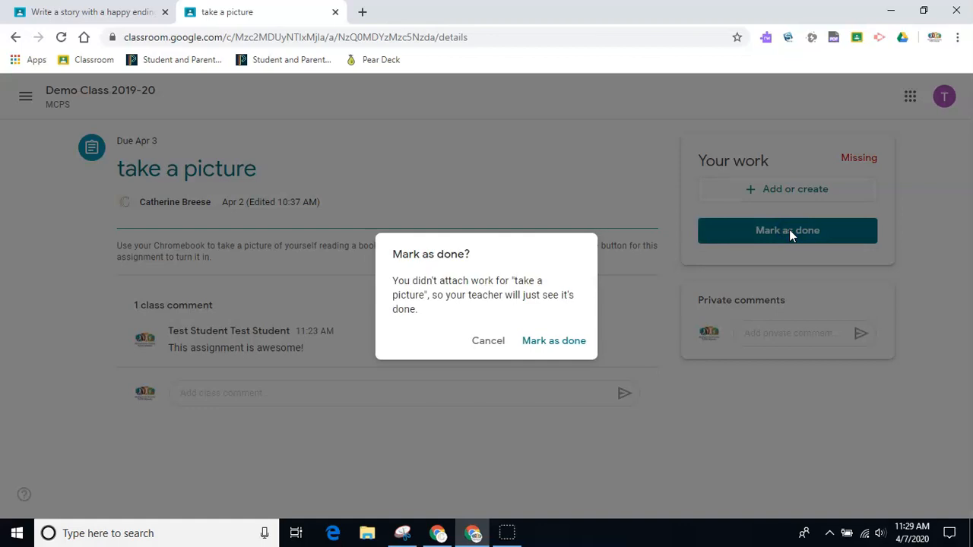
{"action": "mouse_move", "coordinate": [554, 341]}
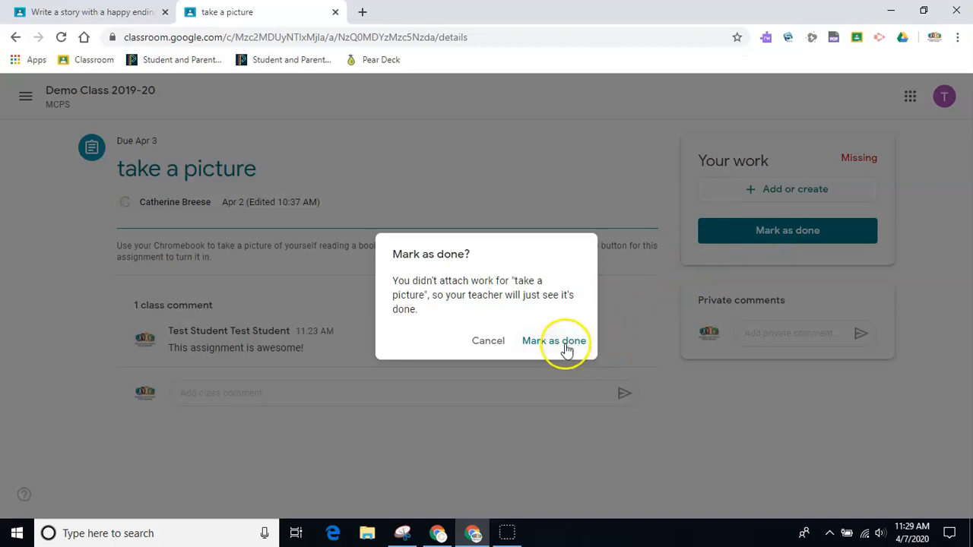
{"action": "left_click", "coordinate": [555, 341]}
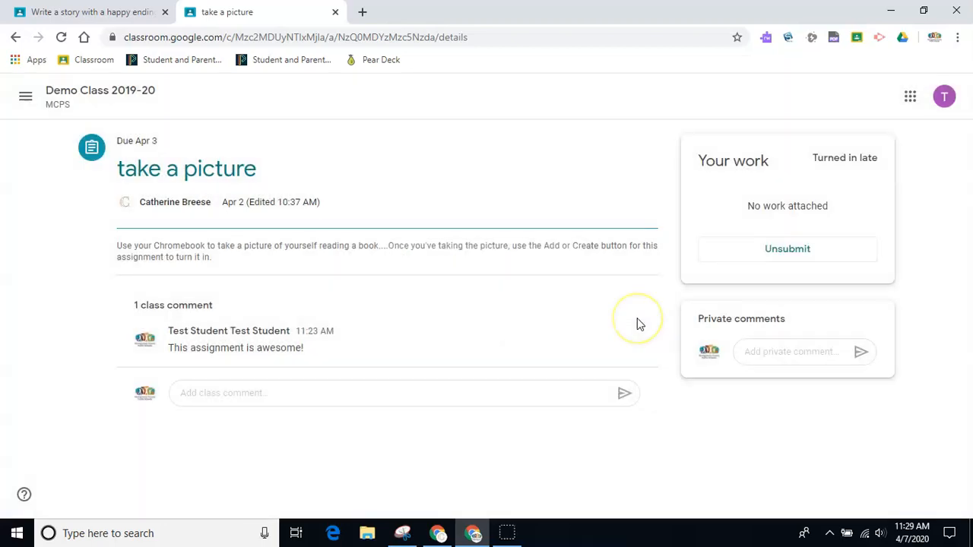
{"action": "mouse_move", "coordinate": [639, 323]}
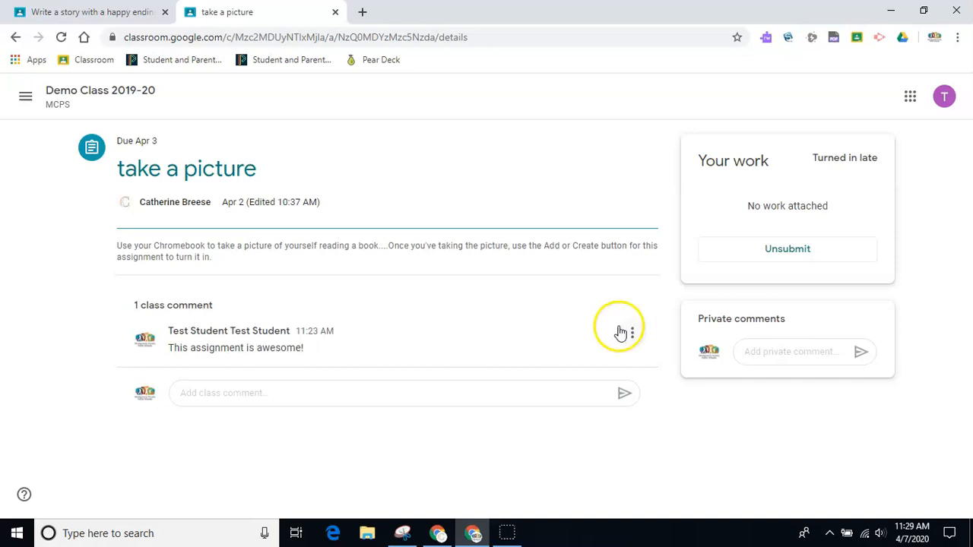
- Open Demo Class 2019-20's People list and start a Gmail message to the teacher
{"action": "left_click", "coordinate": [25, 97]}
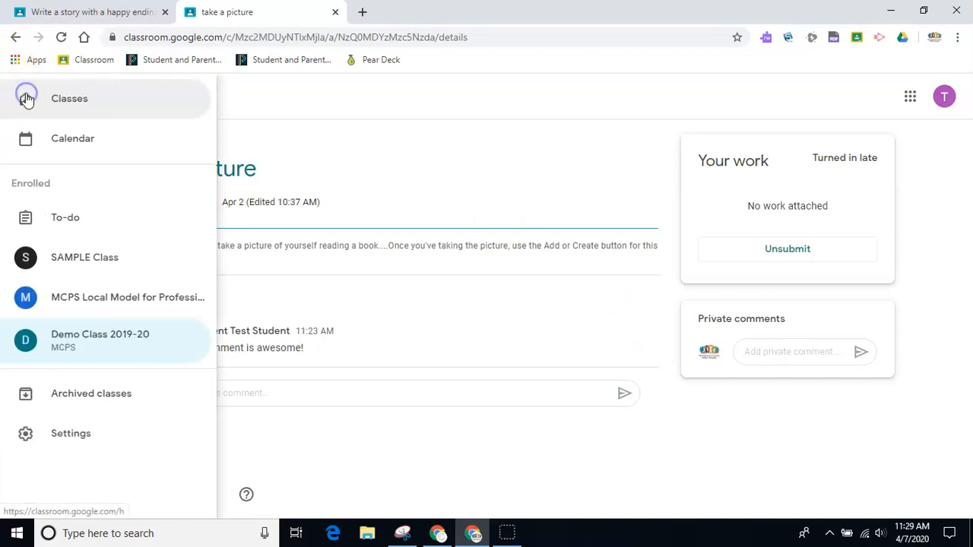
{"action": "left_click", "coordinate": [100, 335]}
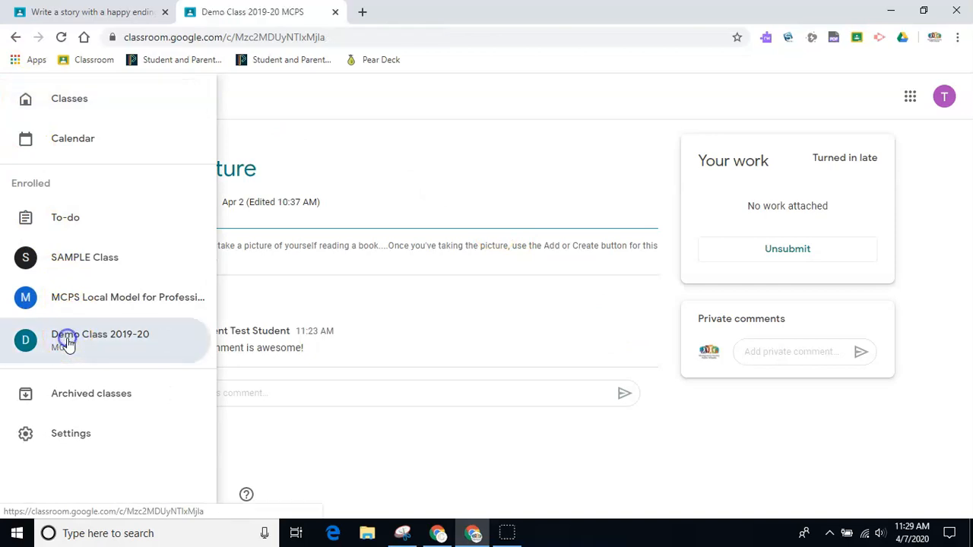
{"action": "left_click", "coordinate": [100, 339]}
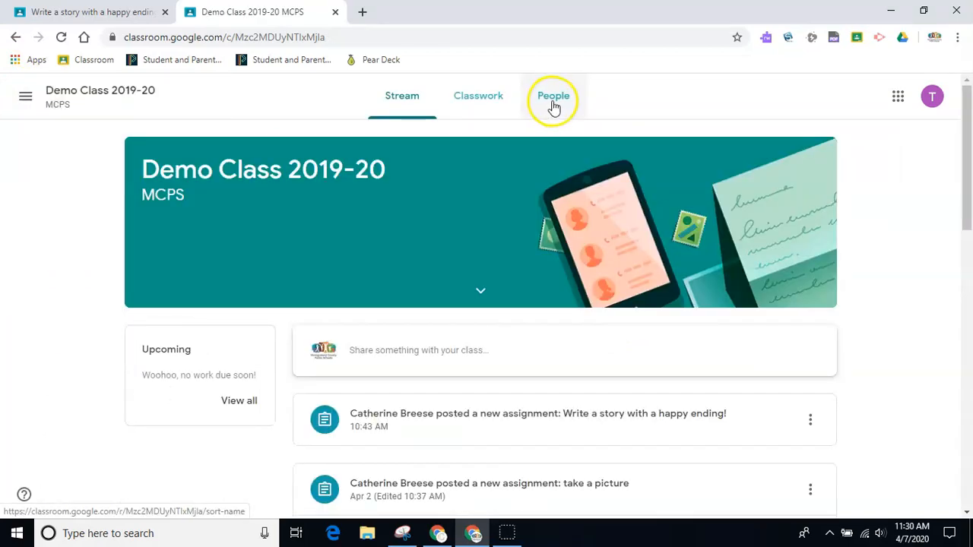
{"action": "left_click", "coordinate": [554, 96]}
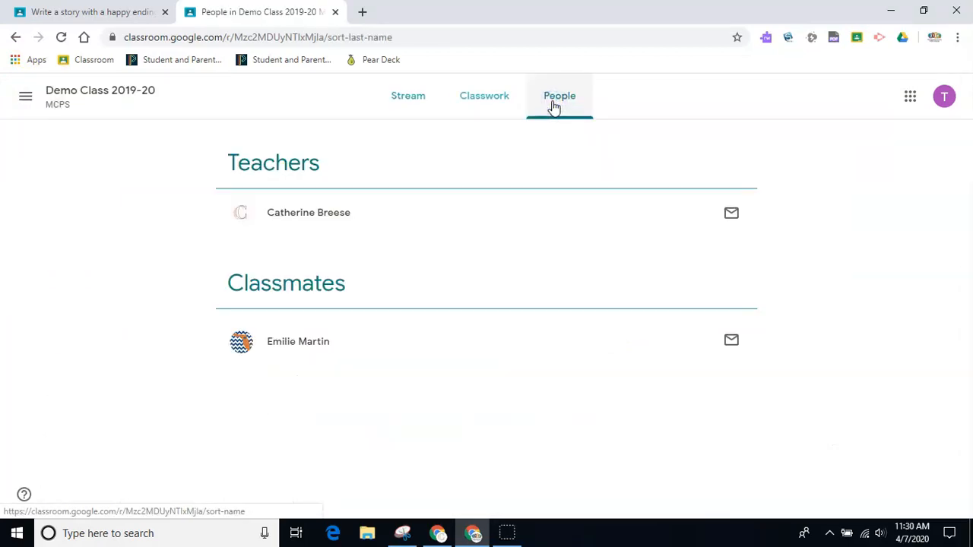
{"action": "mouse_move", "coordinate": [323, 292]}
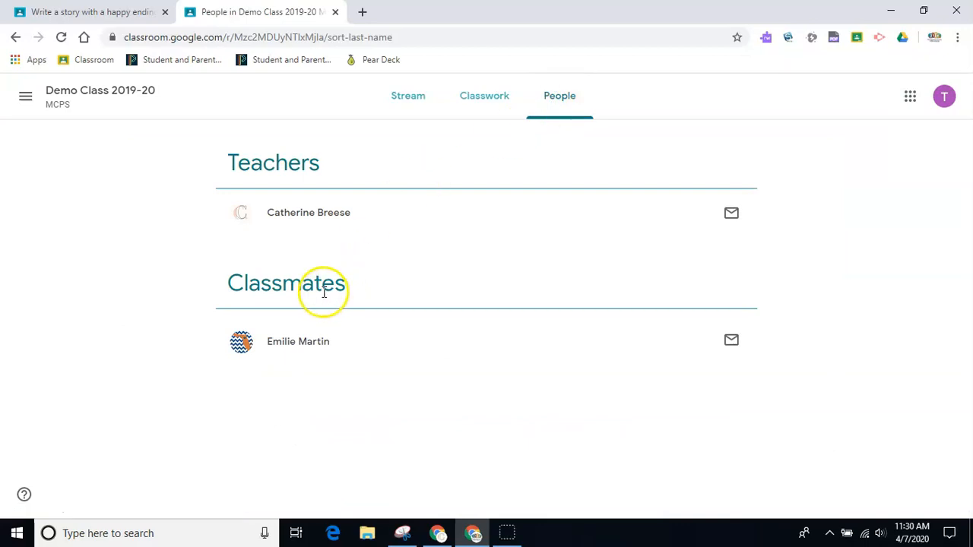
{"action": "mouse_move", "coordinate": [628, 244]}
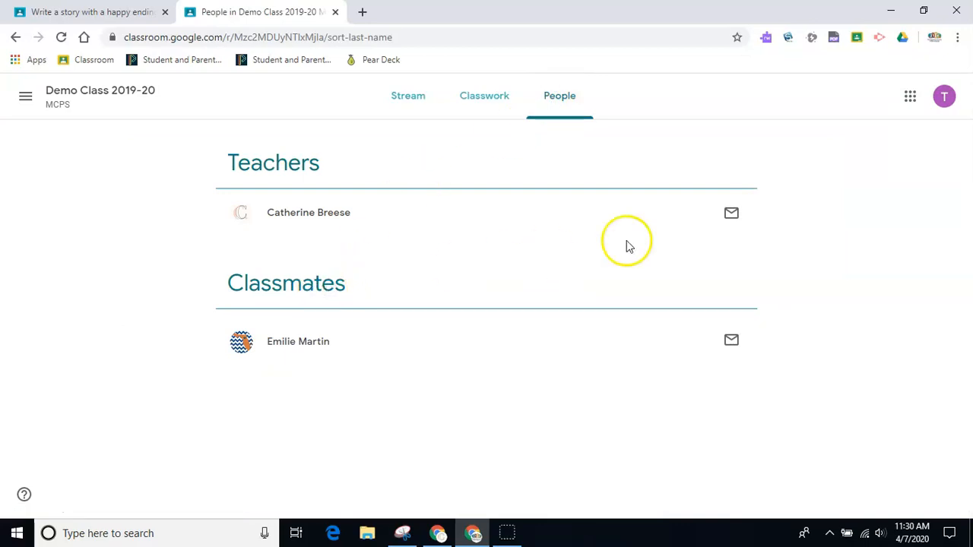
{"action": "mouse_move", "coordinate": [731, 213]}
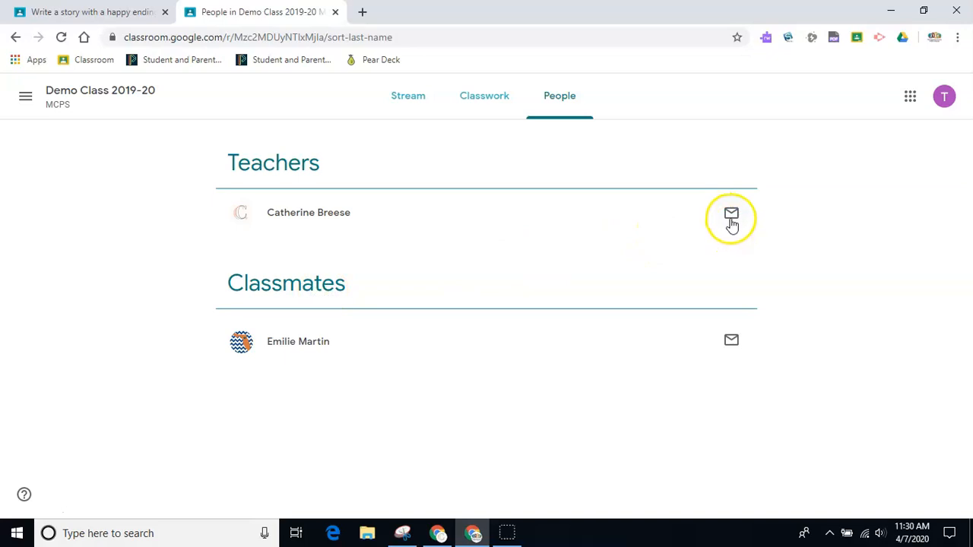
{"action": "mouse_move", "coordinate": [731, 215]}
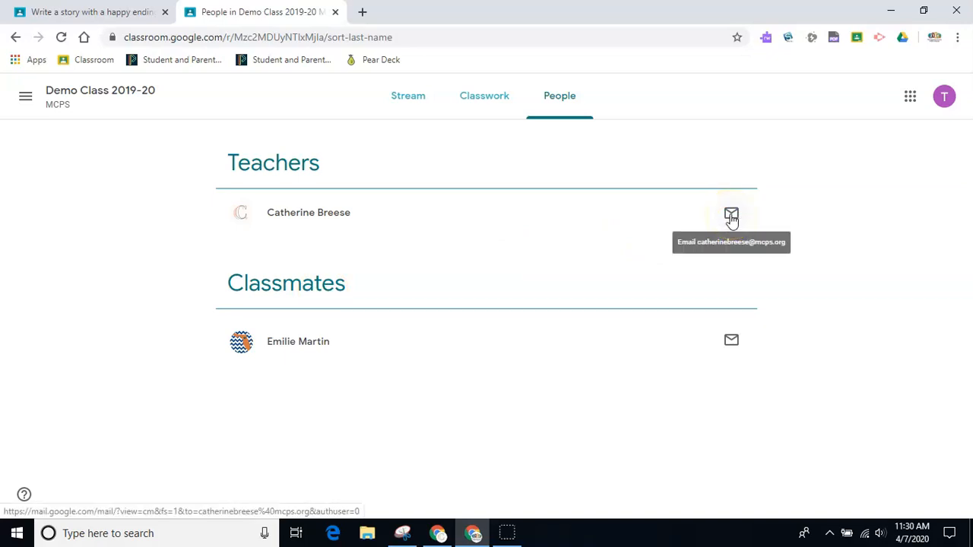
{"action": "left_click", "coordinate": [731, 215]}
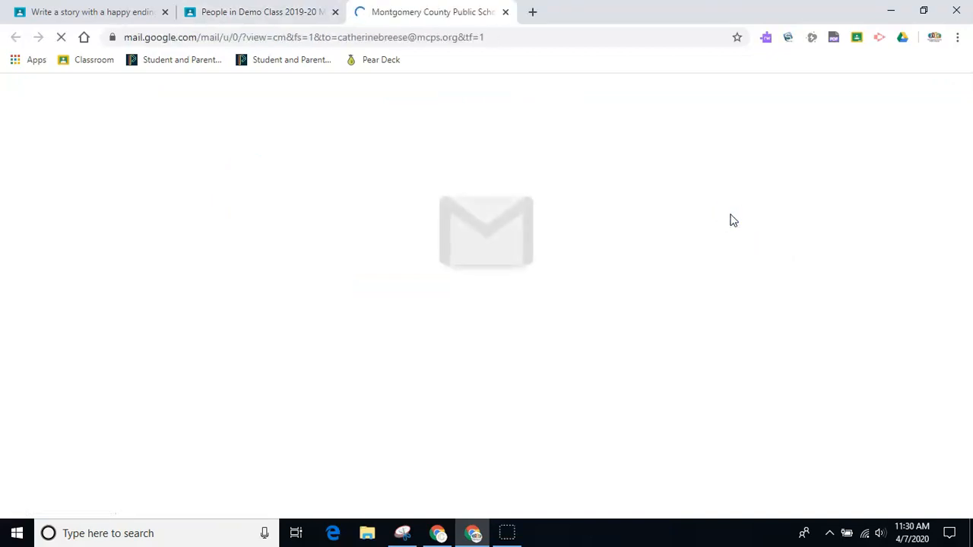